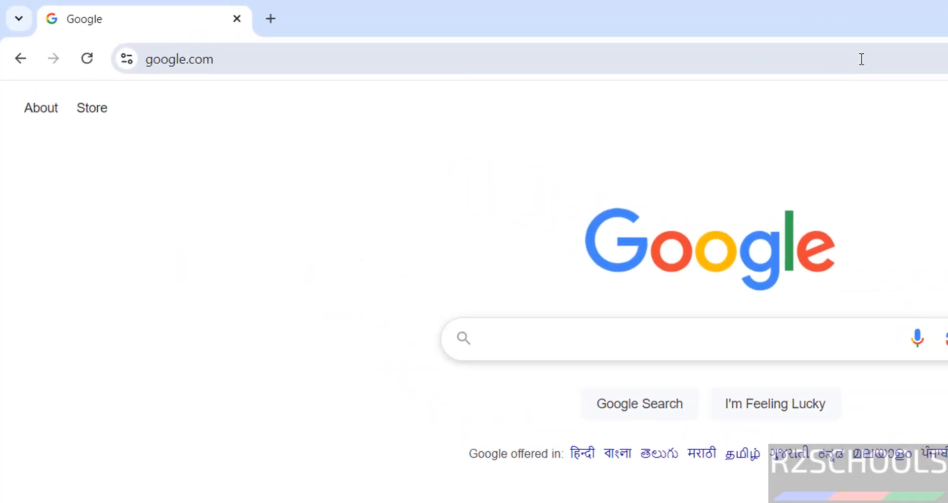
- Search Google for linux and reach the linuxmint.com download page listing Cinnamon, Xfce and MATE editions
type("linuxmint")
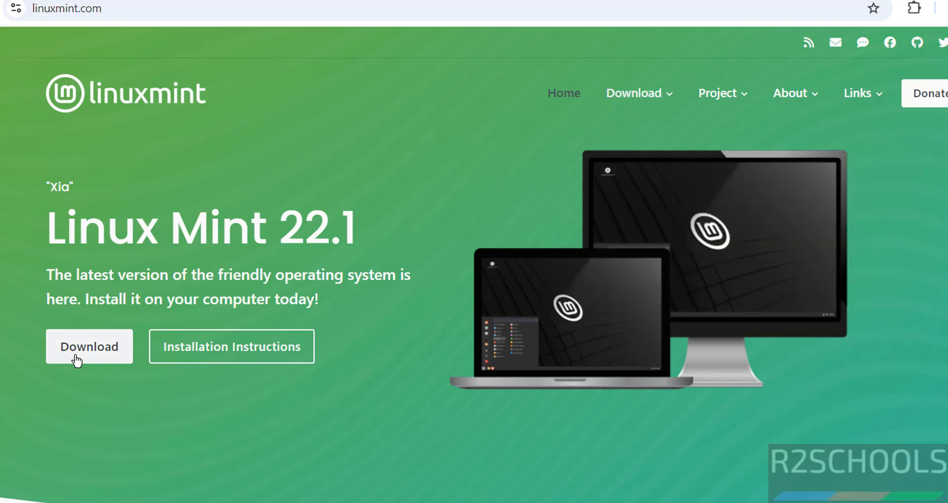
left_click(89, 347)
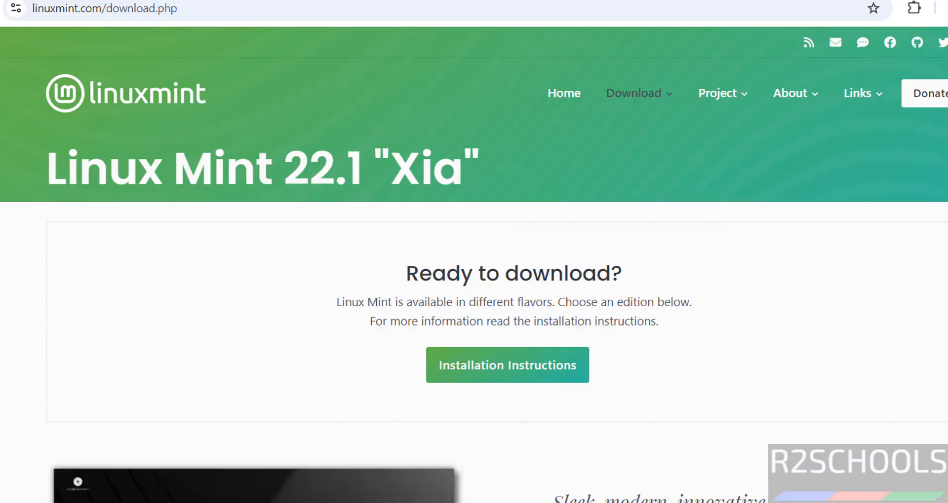
scroll("down", 3)
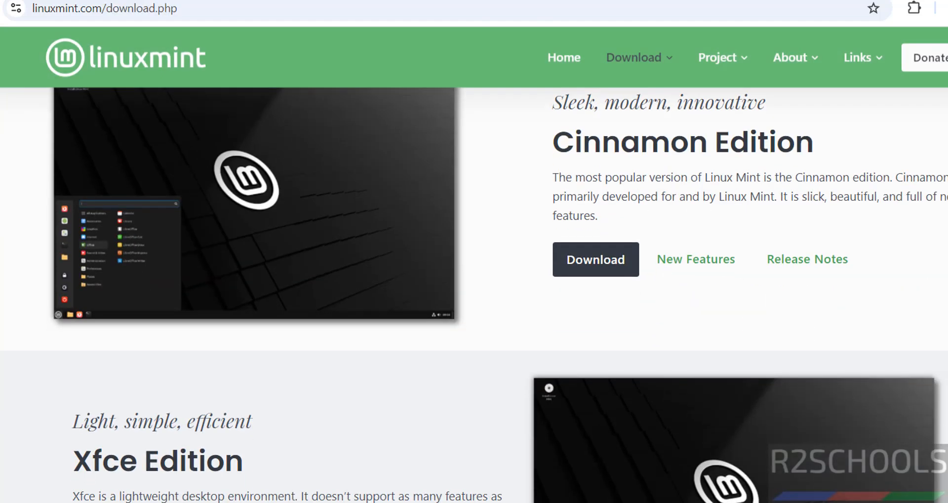
scroll("down", 3)
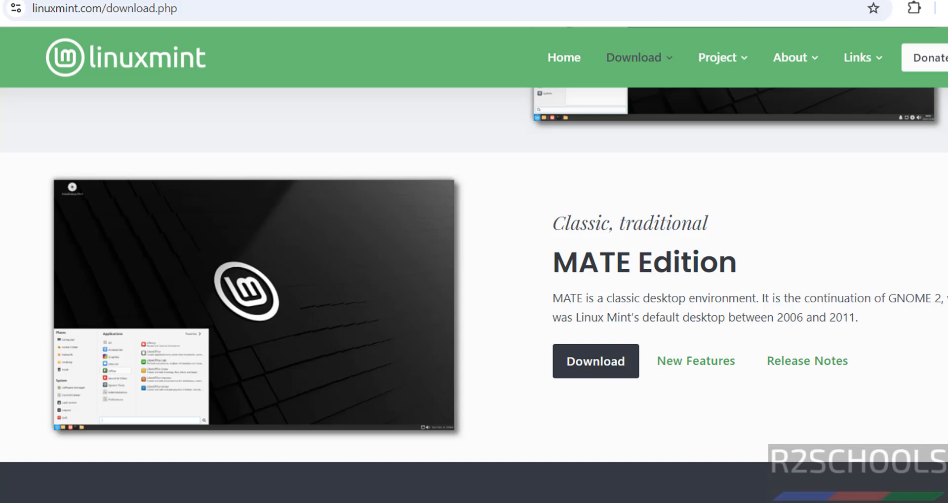
scroll("down", 3)
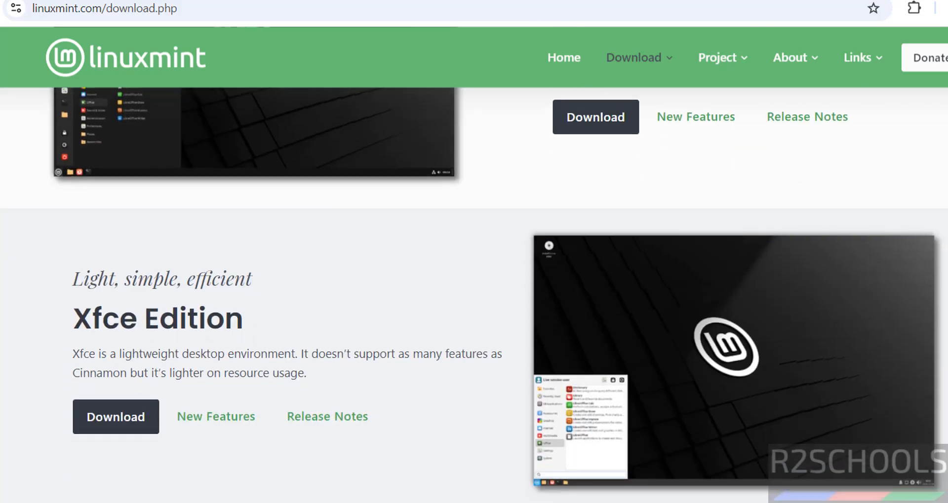
scroll("down", 3)
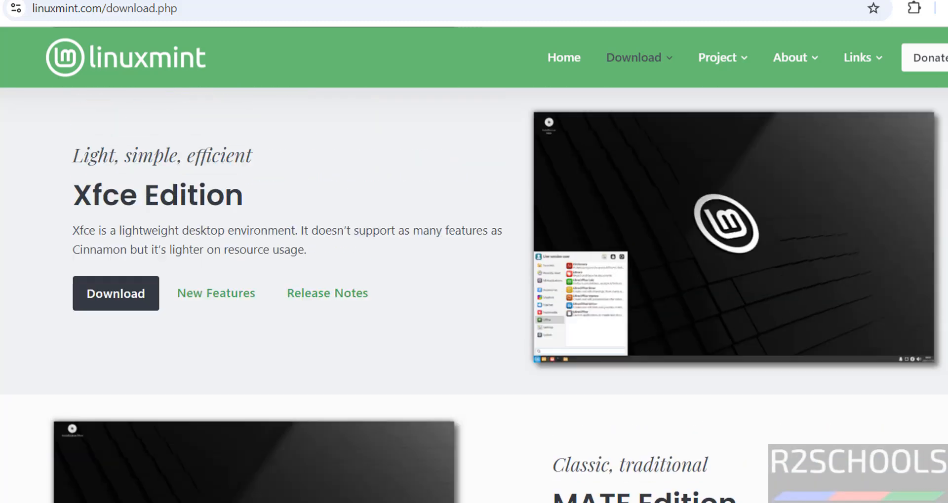
scroll("down", 3)
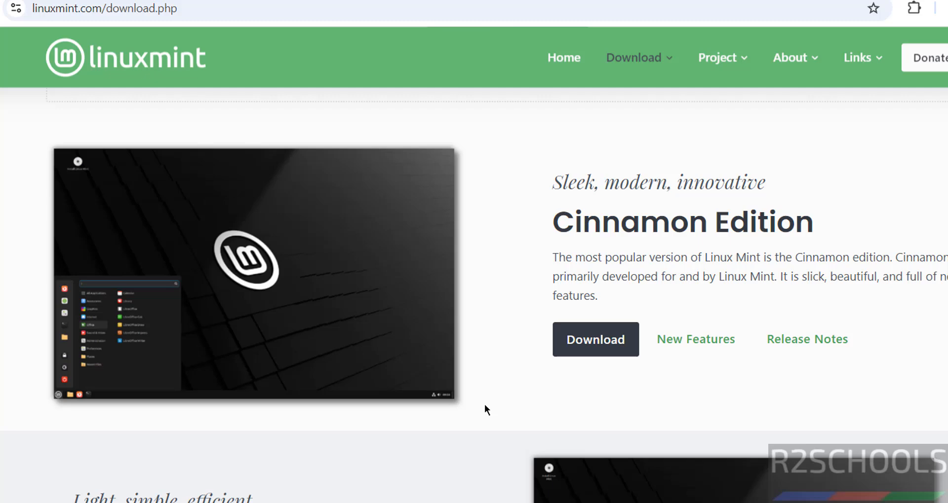
mouse_move(554, 302)
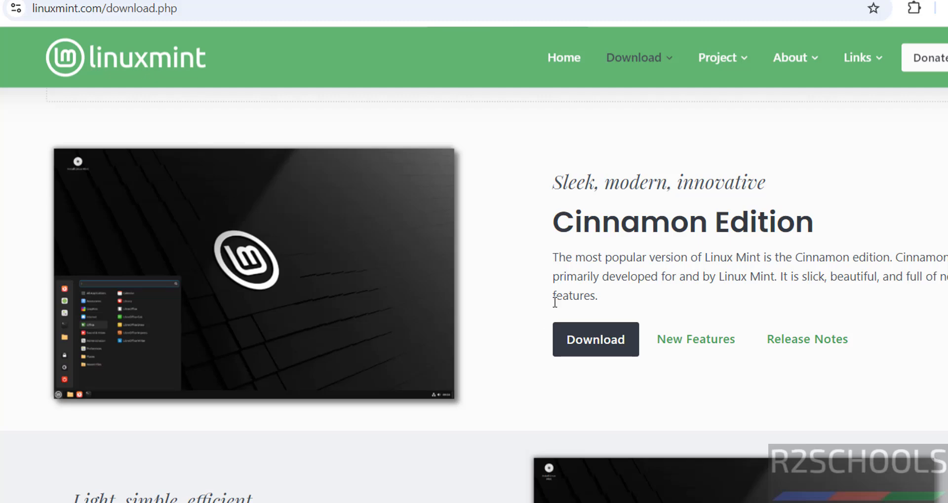
- Download the Linux Mint 22.1 Cinnamon 64-bit ISO from a mirror and review it in chrome://downloads
left_click(594, 339)
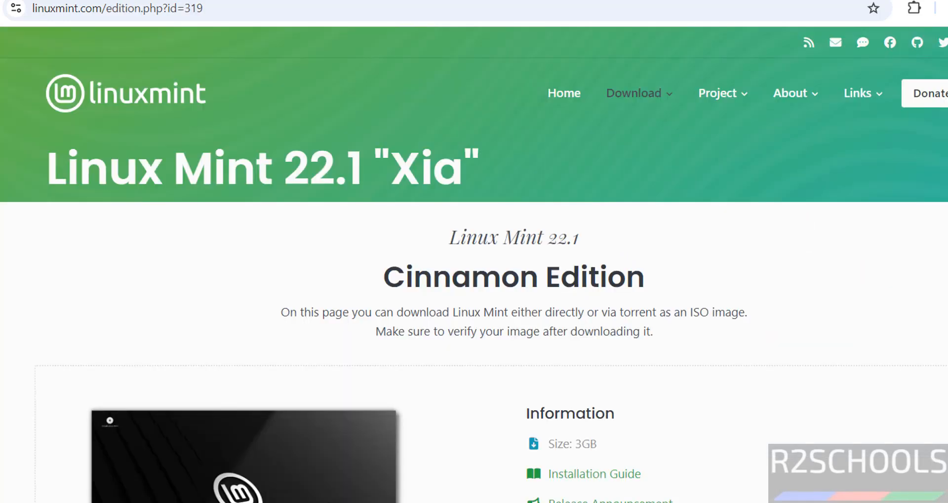
scroll("down", 3)
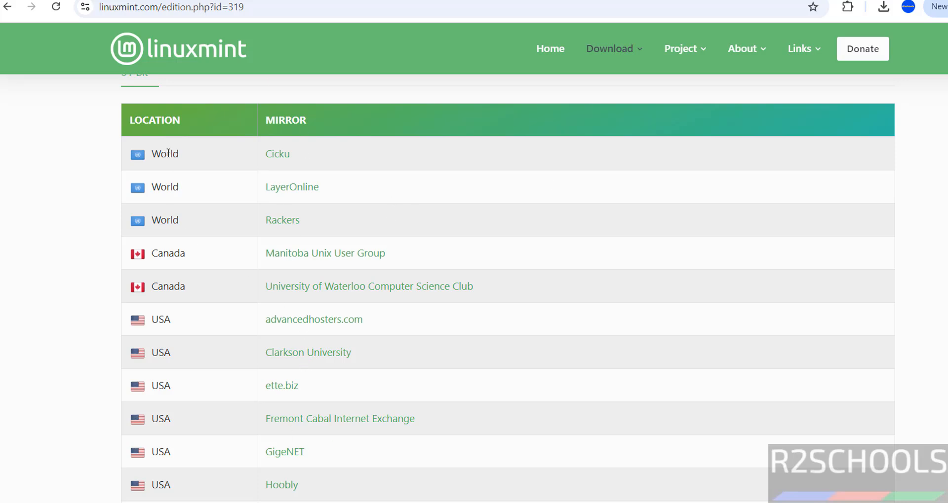
mouse_move(279, 101)
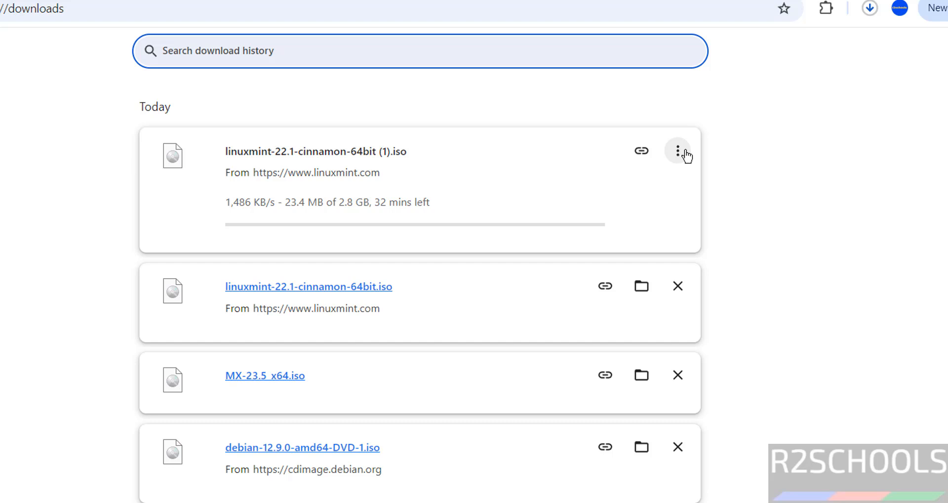
left_click(676, 151)
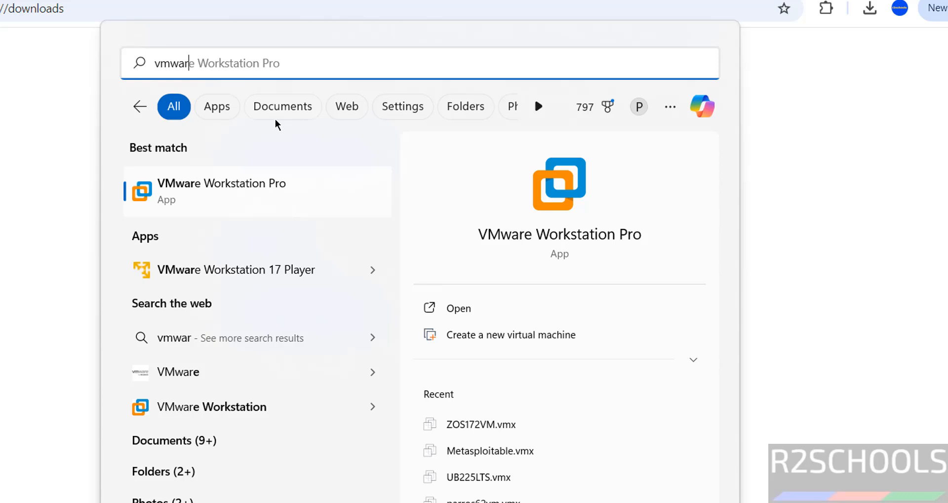
mouse_move(211, 193)
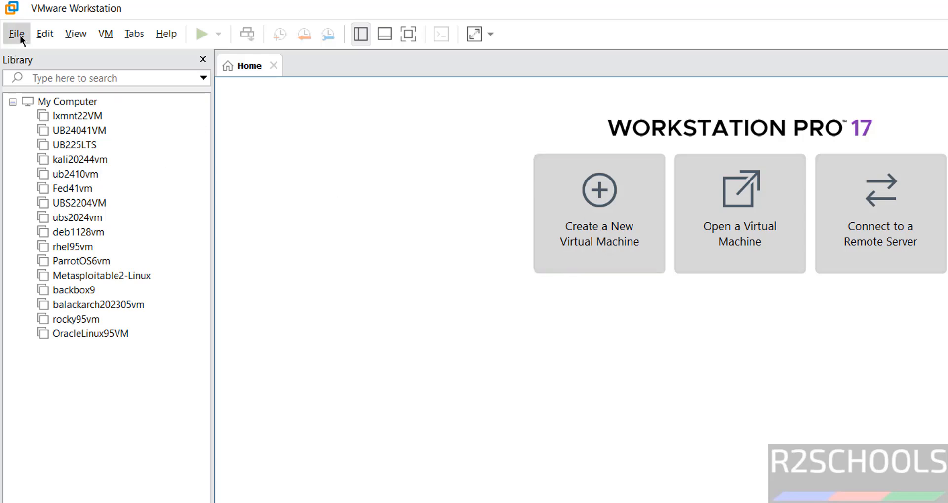
- Start the New Virtual Machine Wizard from File > New Virtual Machine
left_click(16, 33)
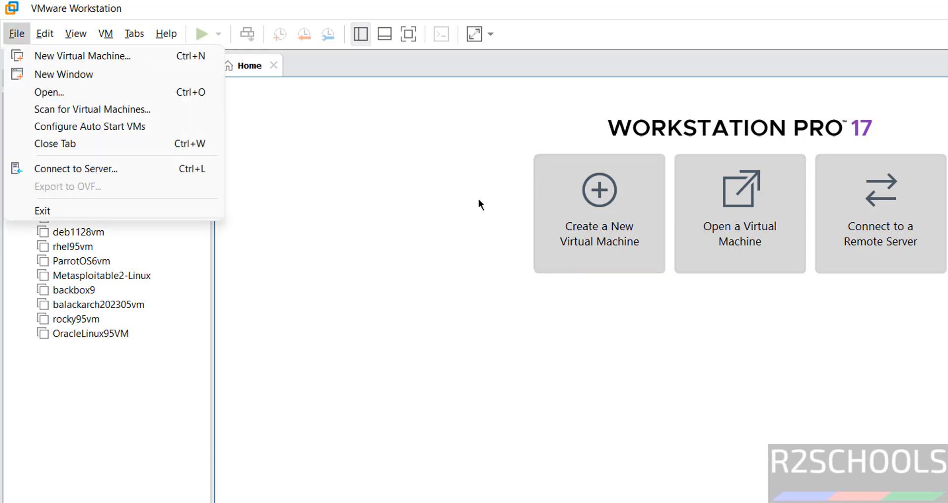
left_click(83, 55)
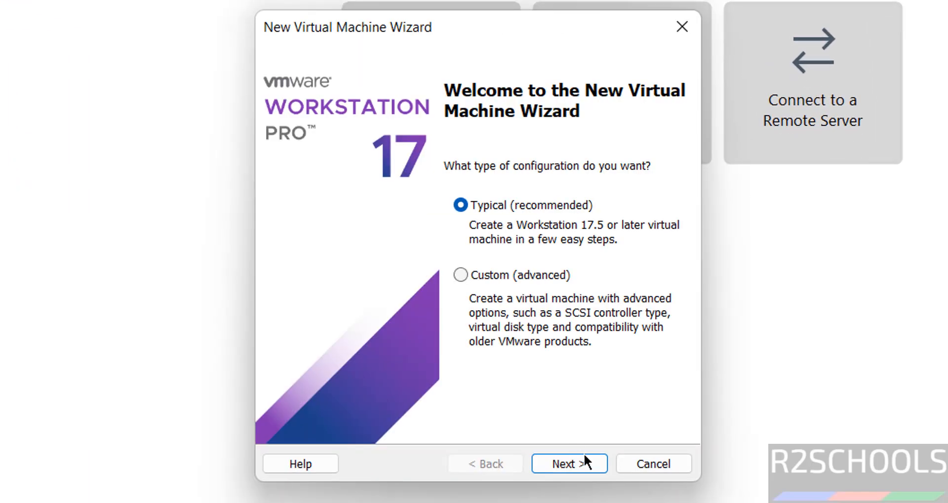
- Use linuxmint-22.1-cinnamon-64bit.iso as installer image with guest OS Linux, Ubuntu 64-bit
left_click(567, 464)
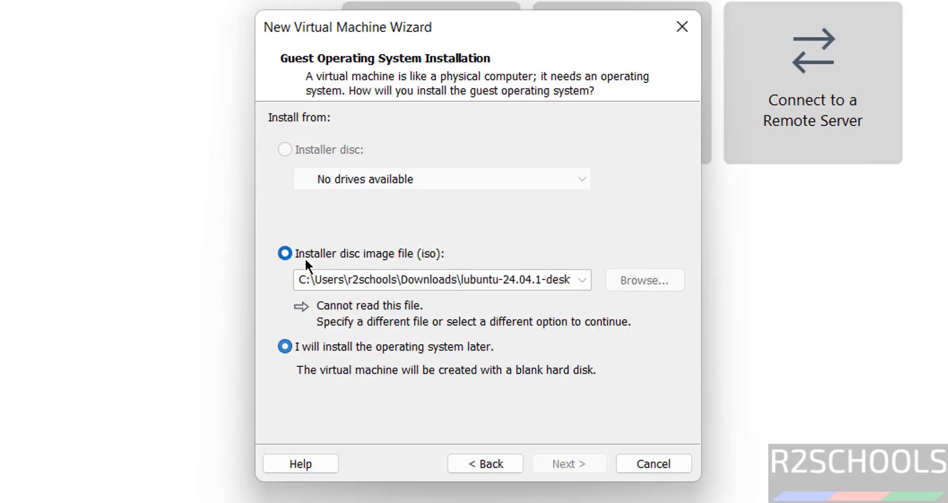
left_click(285, 254)
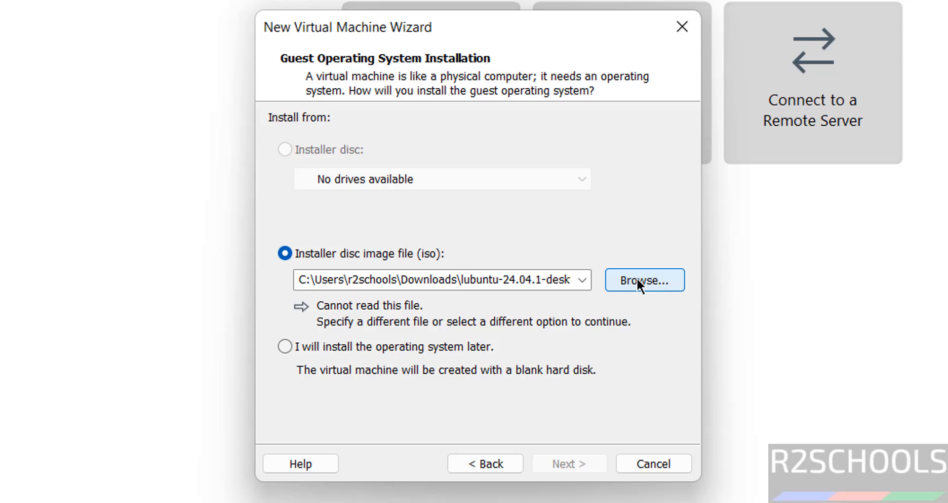
left_click(644, 279)
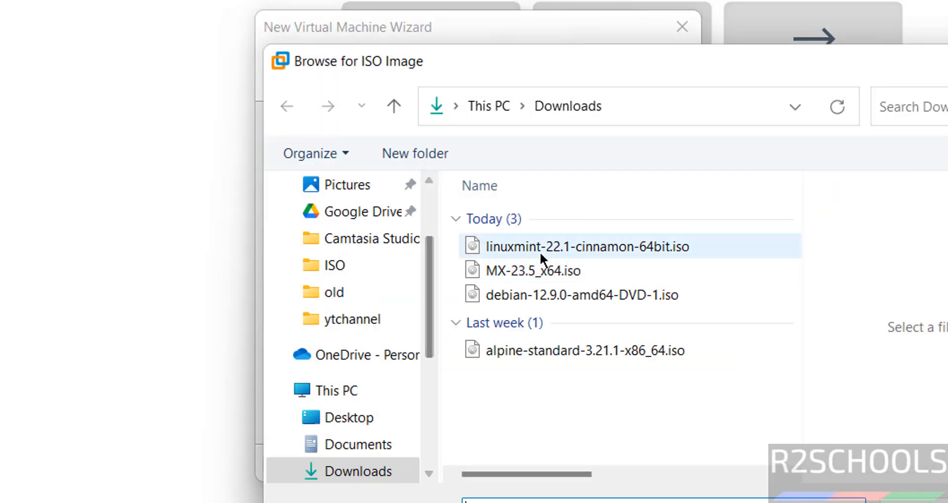
left_click(587, 246)
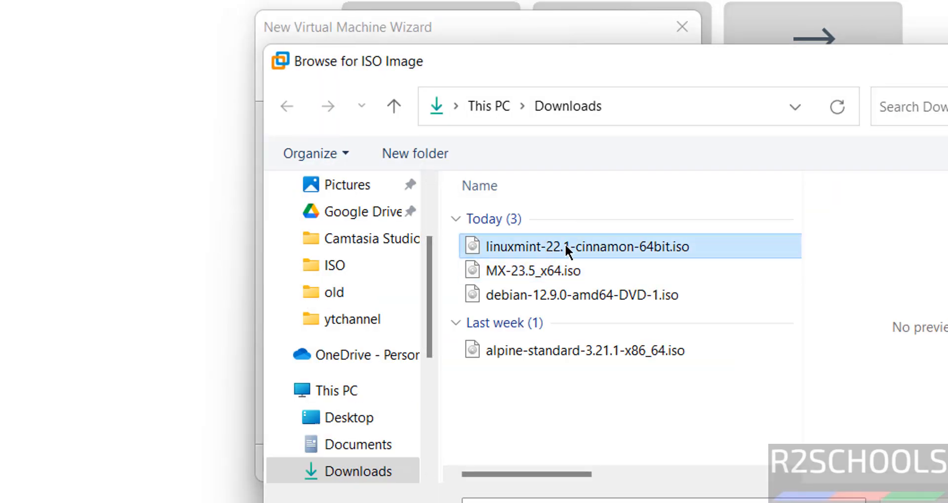
mouse_move(655, 253)
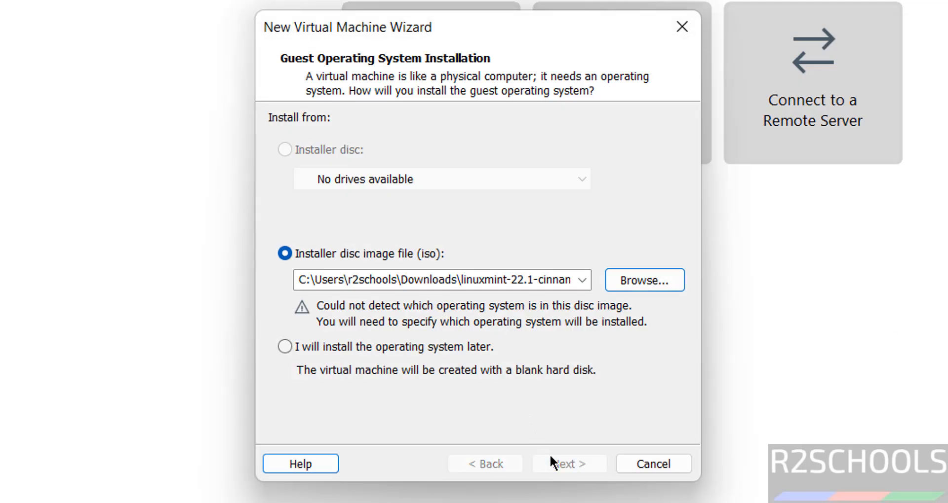
left_click(569, 464)
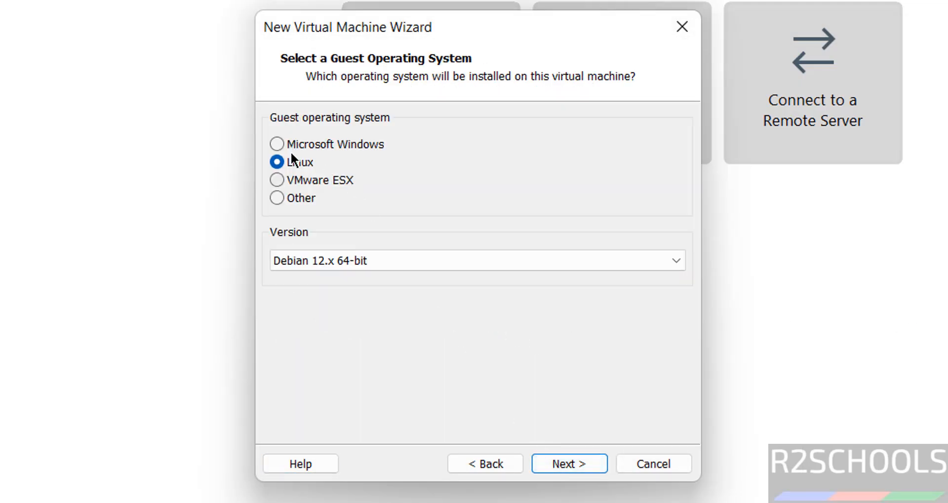
left_click(476, 260)
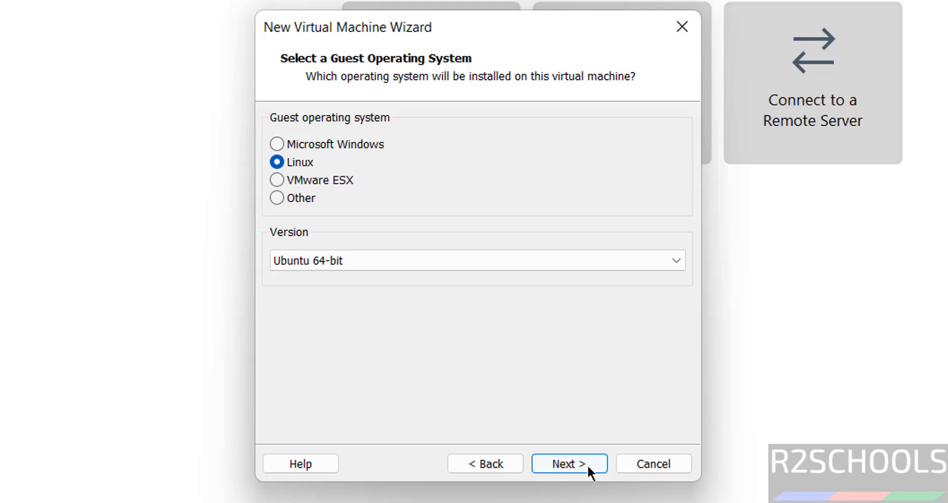
- Name the virtual machine linuxmint221vm
left_click(568, 464)
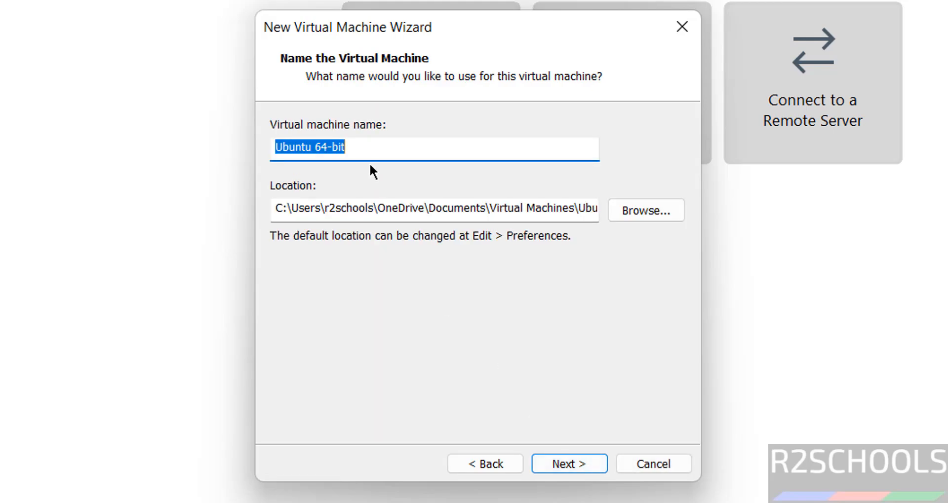
type("linux")
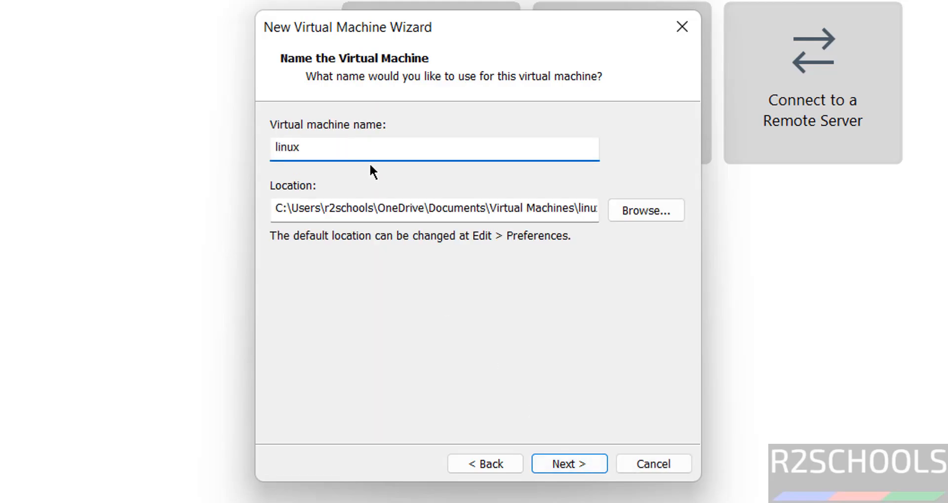
type("min")
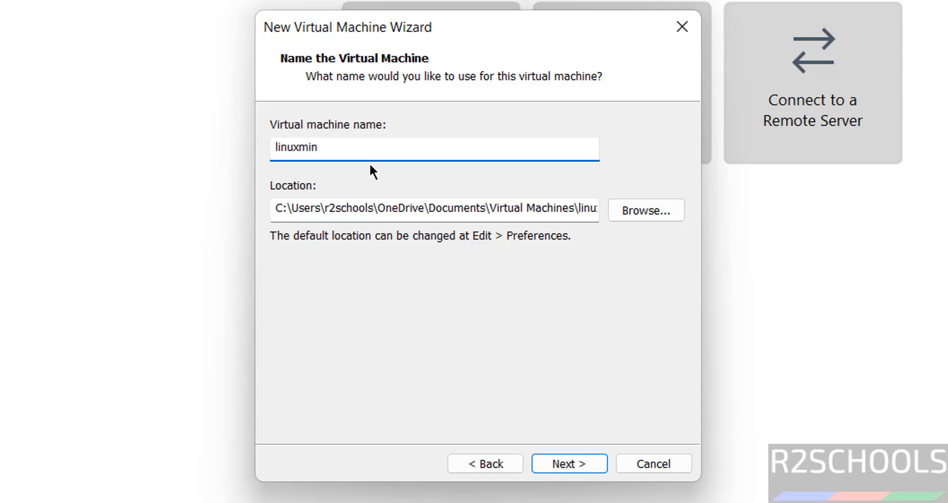
type("t221")
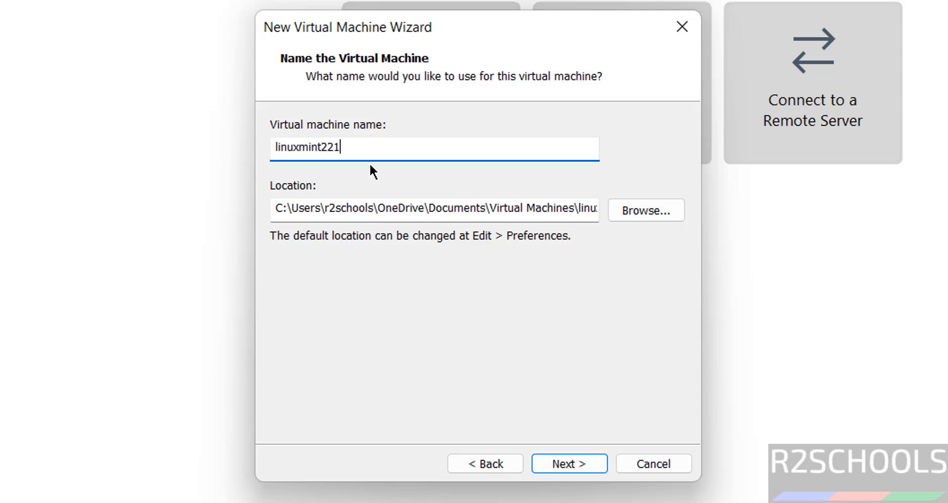
type("vm")
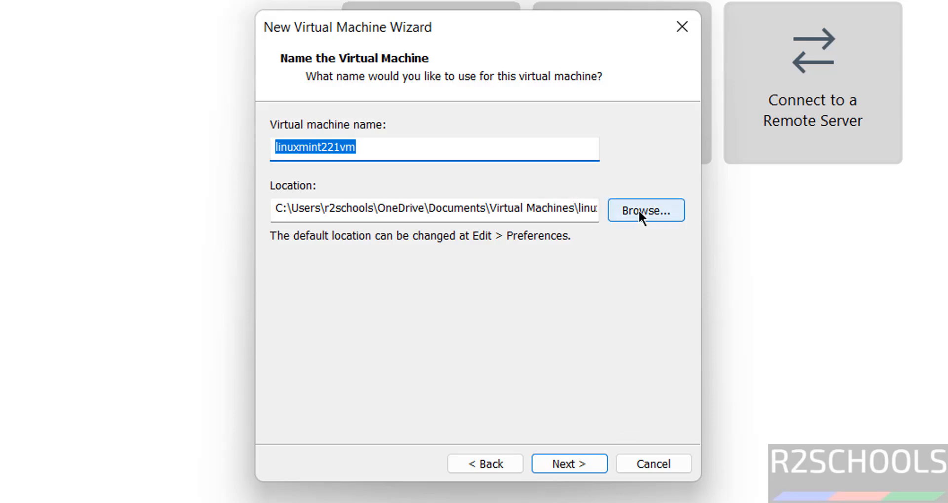
- Store the VM in E:\VMS\linuxmint221vm and continue to disk capacity
left_click(645, 210)
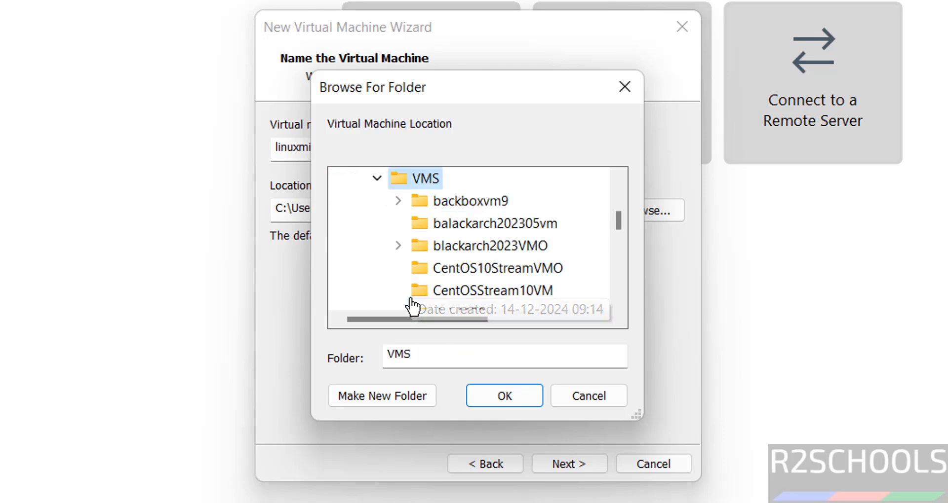
left_click(380, 396)
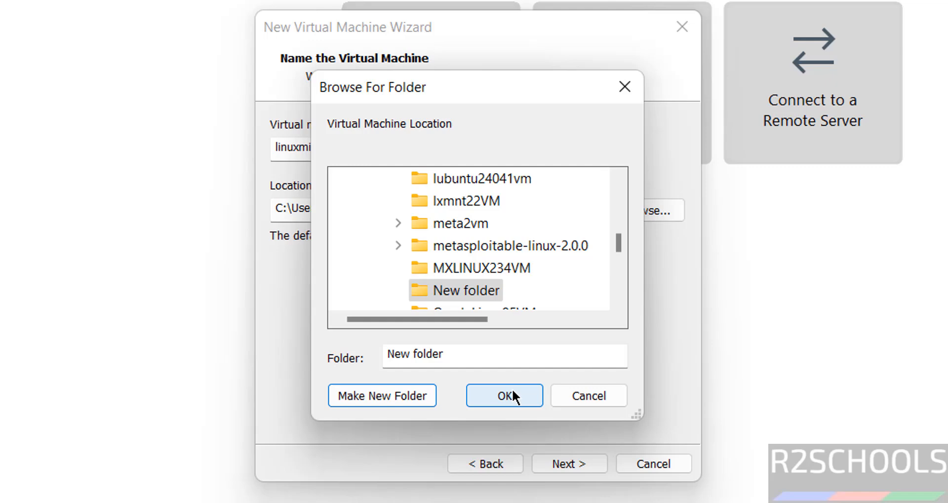
left_click(503, 396)
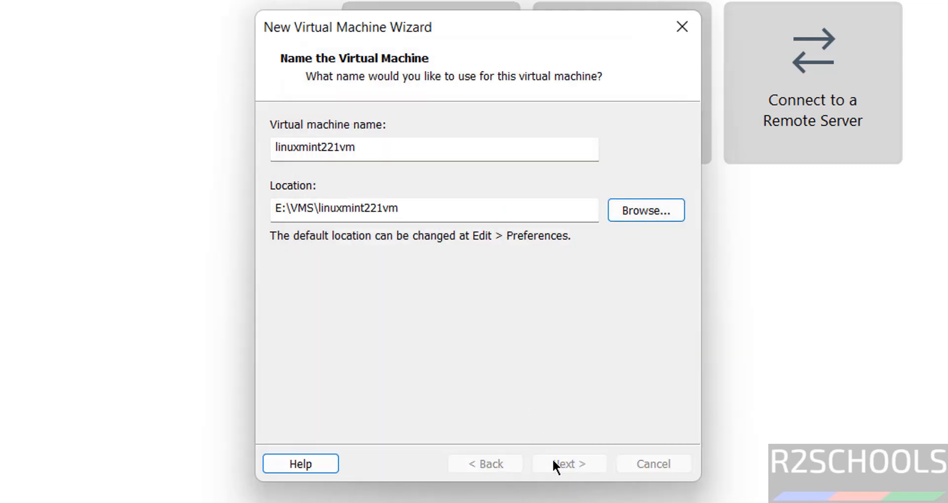
left_click(568, 464)
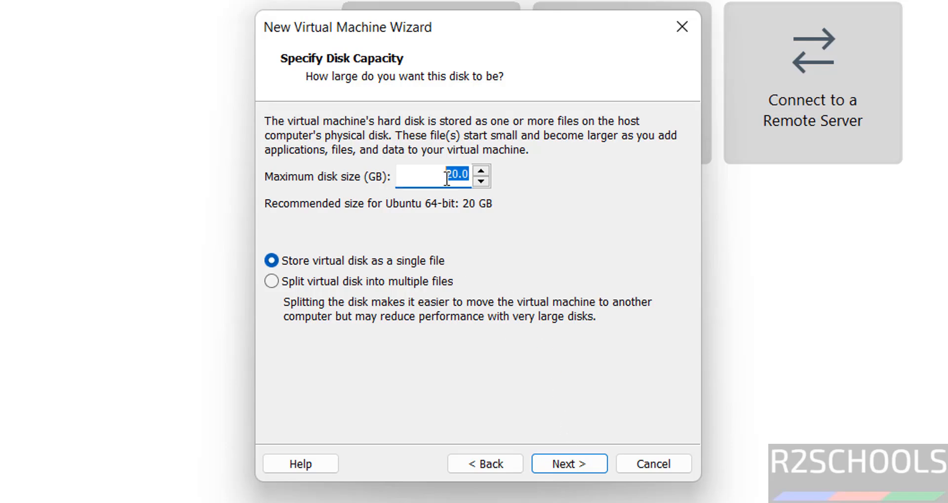
- Set a 50 GB maximum disk size and review hardware (4096 MB memory, 2 cores) before finishing
type("50")
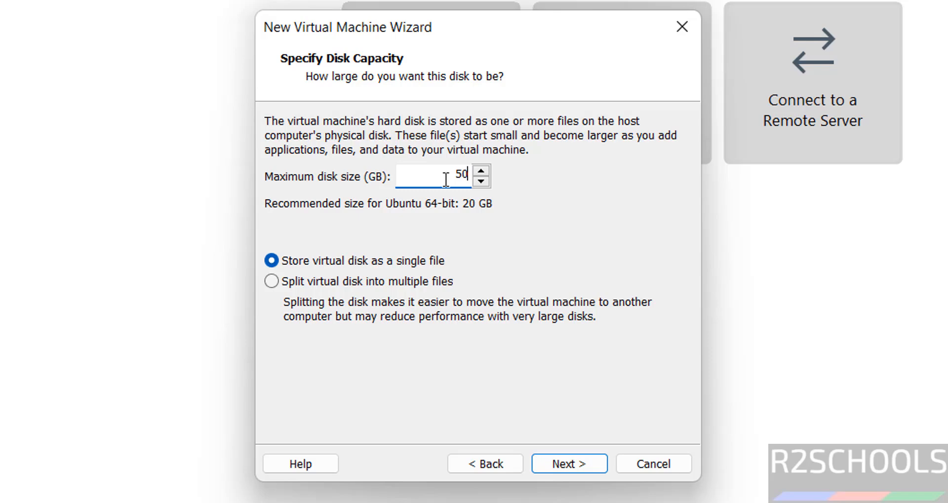
left_click(568, 464)
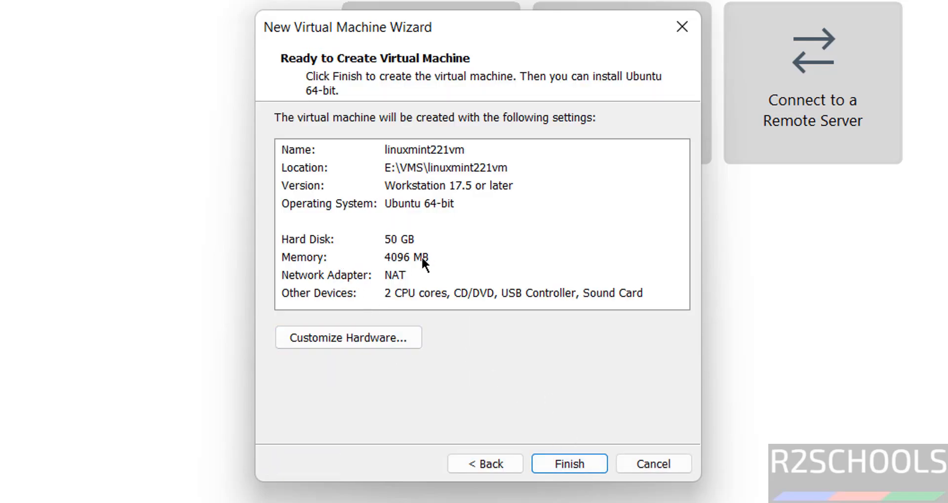
mouse_move(325, 305)
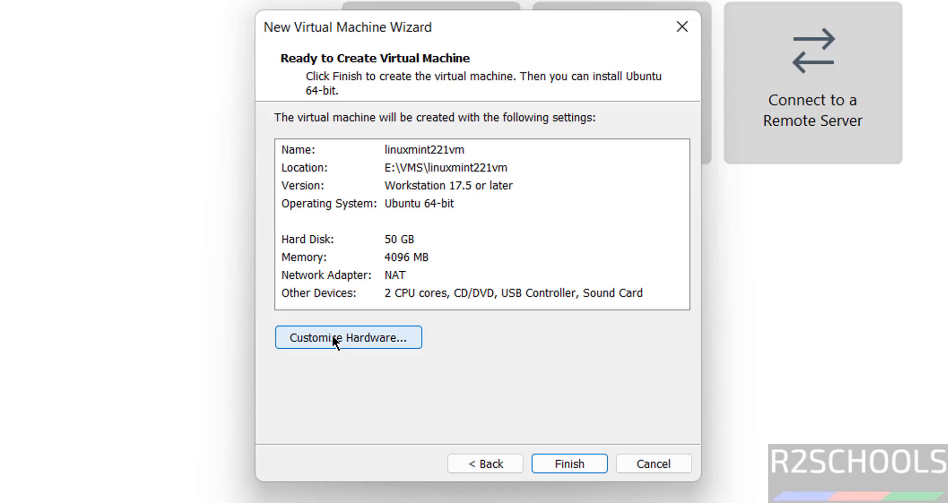
left_click(348, 338)
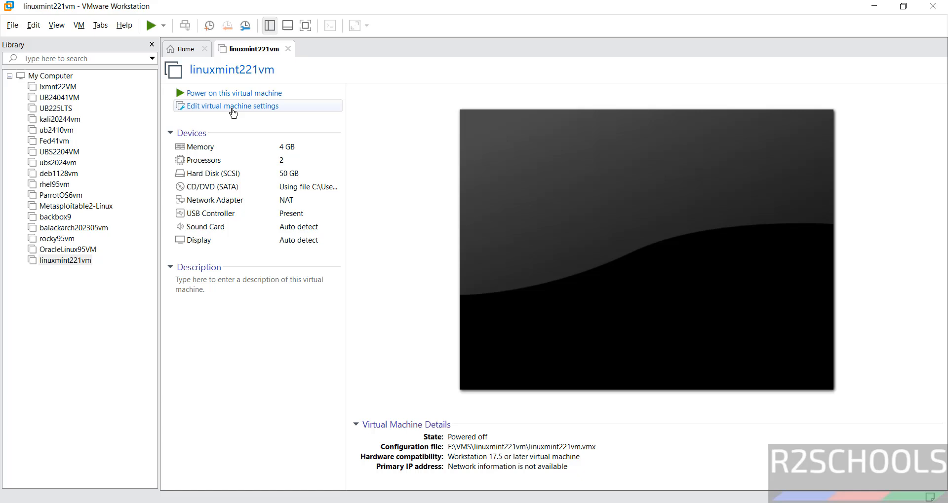
mouse_move(129, 216)
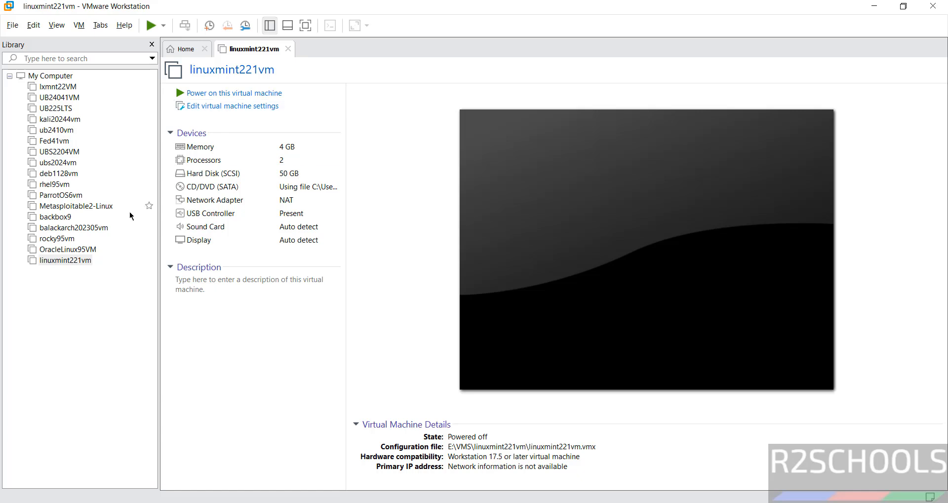
- Power on linuxmint221vm so it boots from the ISO to the Linux Mint 22.1 welcome menu
right_click(65, 259)
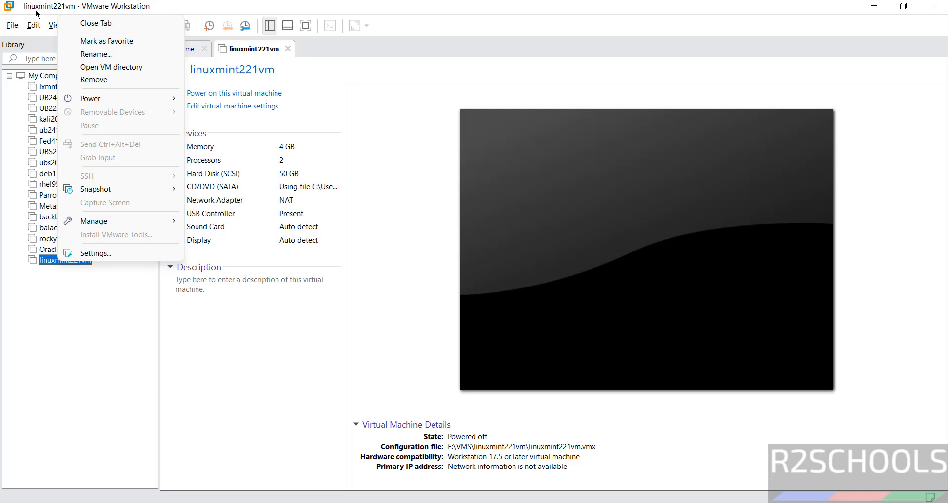
left_click(79, 24)
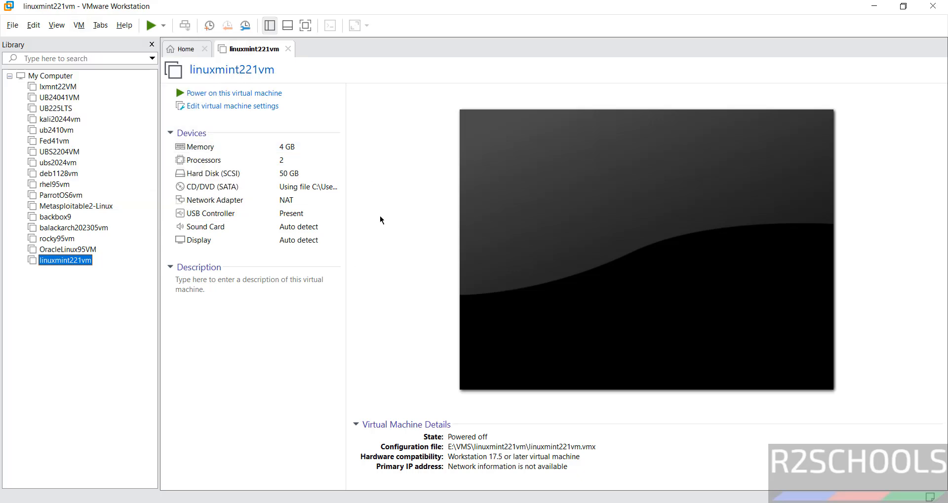
mouse_move(266, 85)
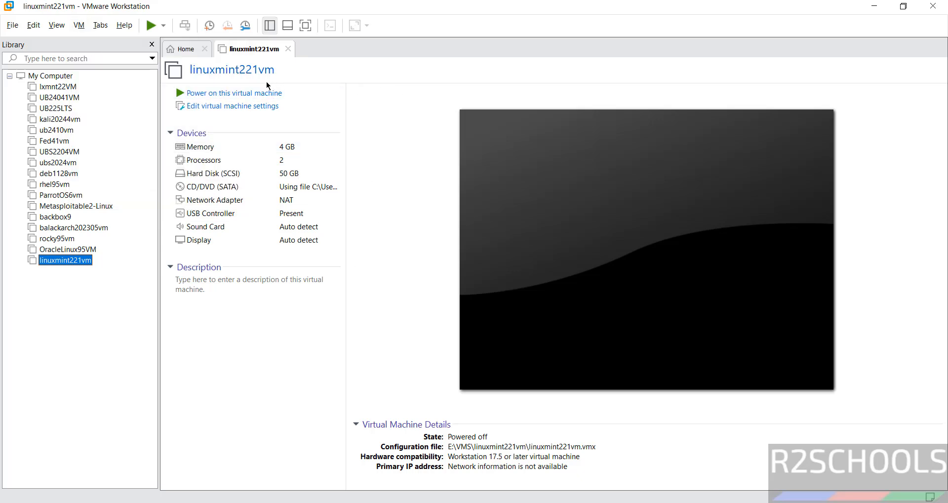
mouse_move(231, 93)
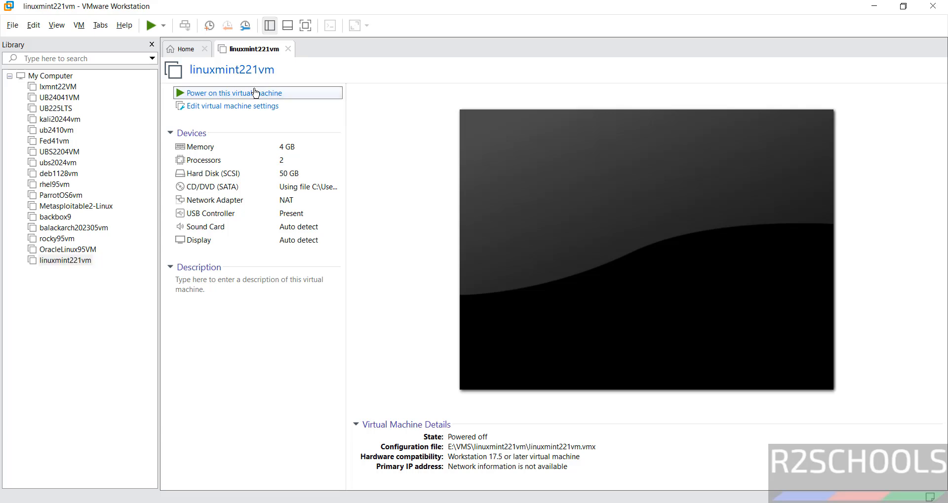
left_click(232, 93)
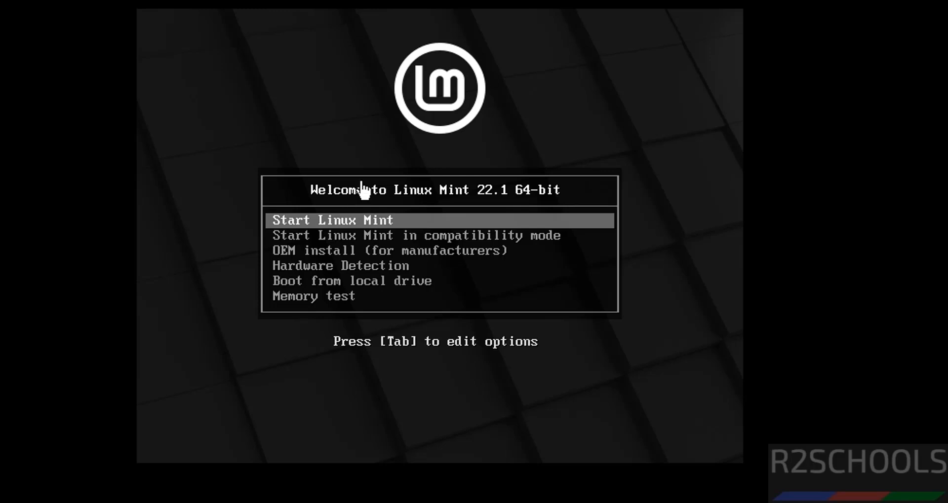
mouse_move(526, 204)
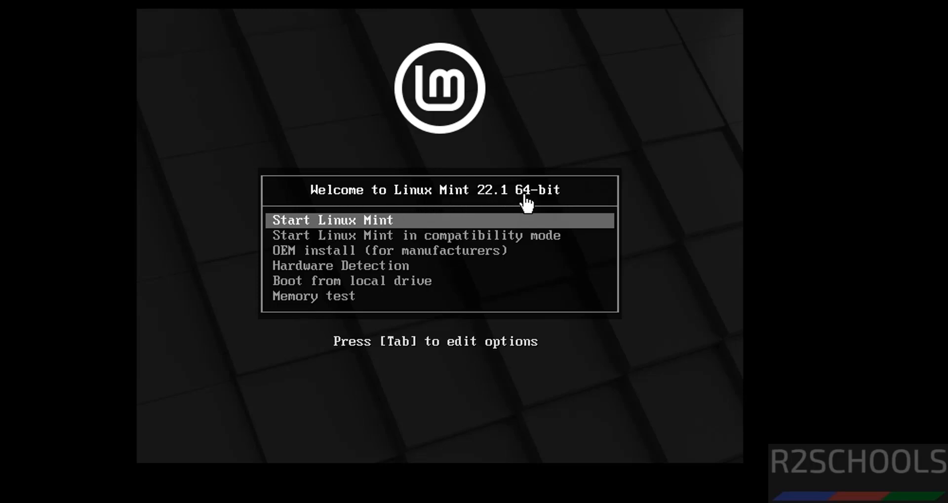
mouse_move(519, 248)
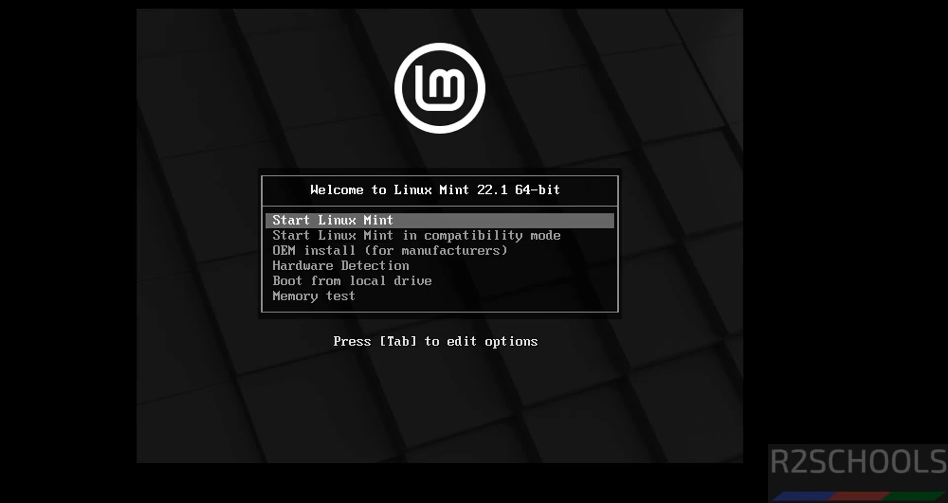
- Choose 'Start Linux Mint' at the GRUB menu to load the live desktop
key("Return")
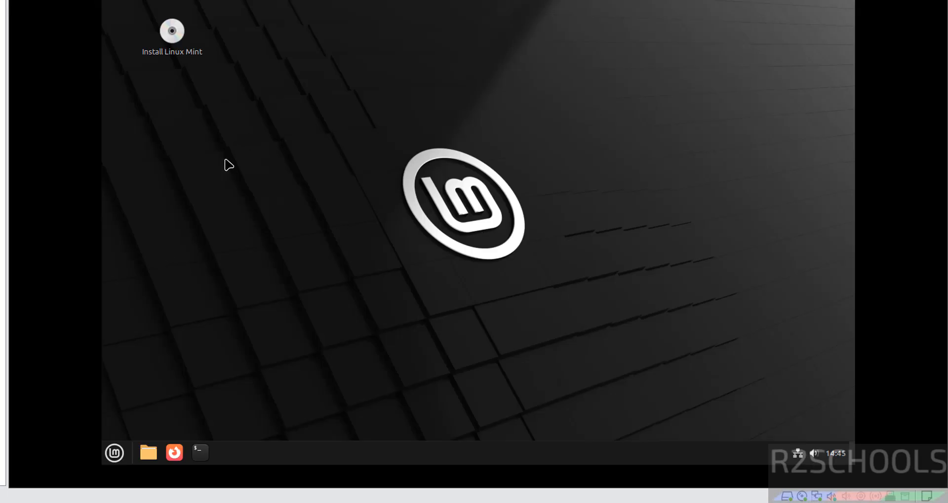
mouse_move(194, 17)
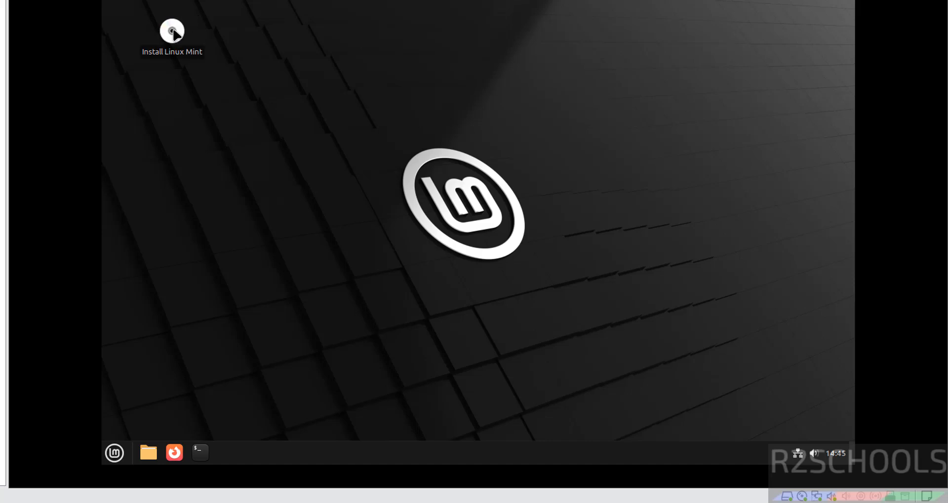
- Run the Install Linux Mint desktop icon so the installer's Welcome language page appears
right_click(171, 32)
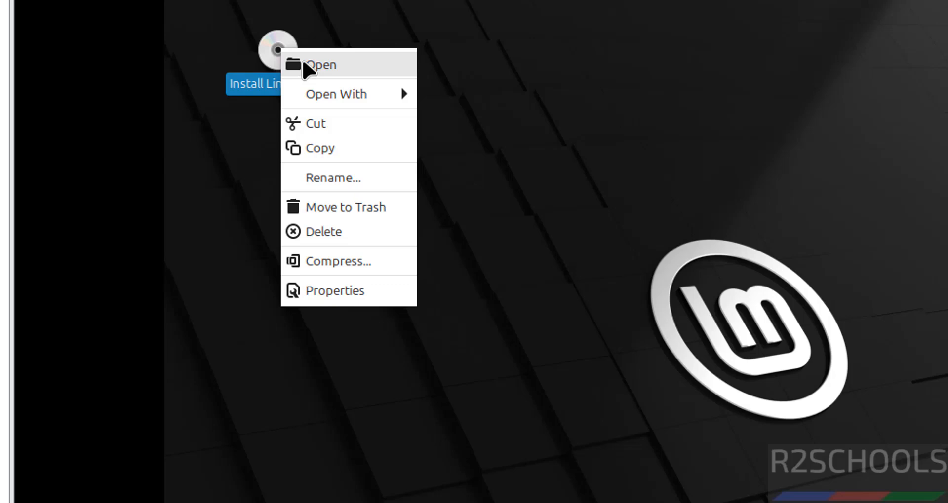
left_click(324, 65)
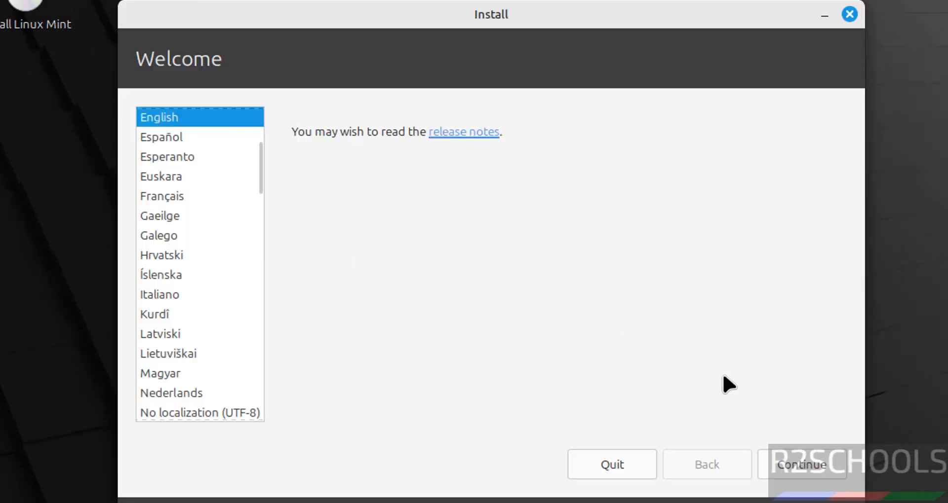
- Keep English and English (US) keyboard, skip multimedia codecs, reaching Installation type with erase disk preselected
left_click(802, 465)
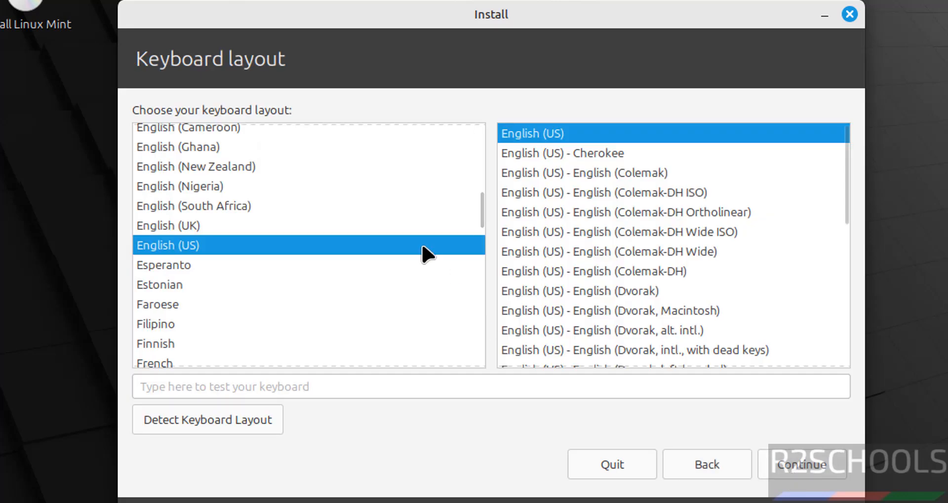
mouse_move(226, 436)
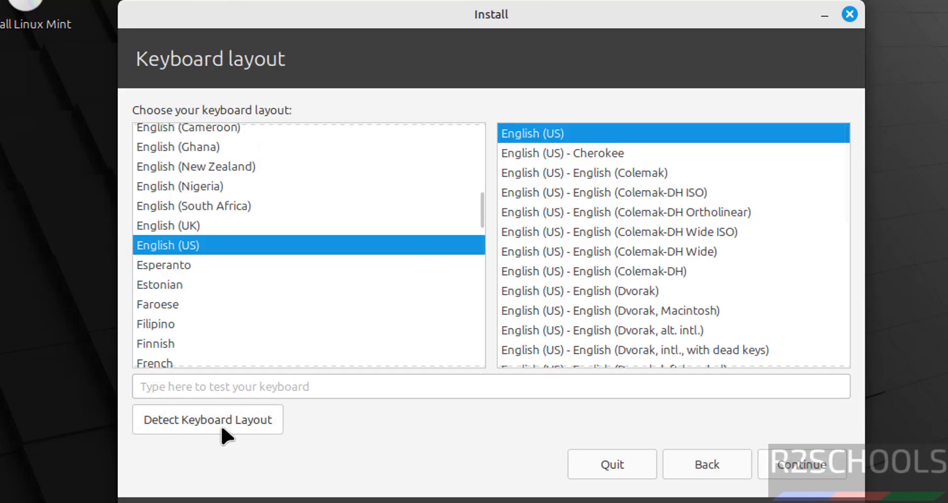
mouse_move(801, 465)
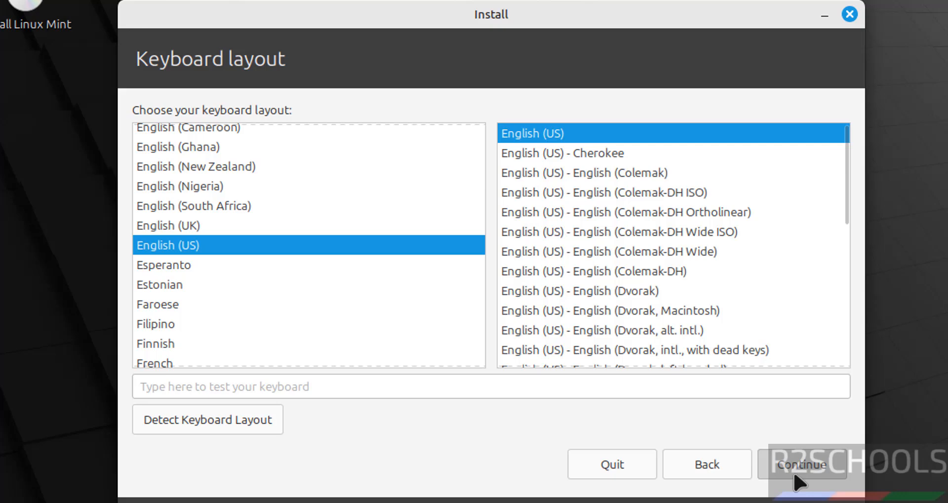
left_click(800, 465)
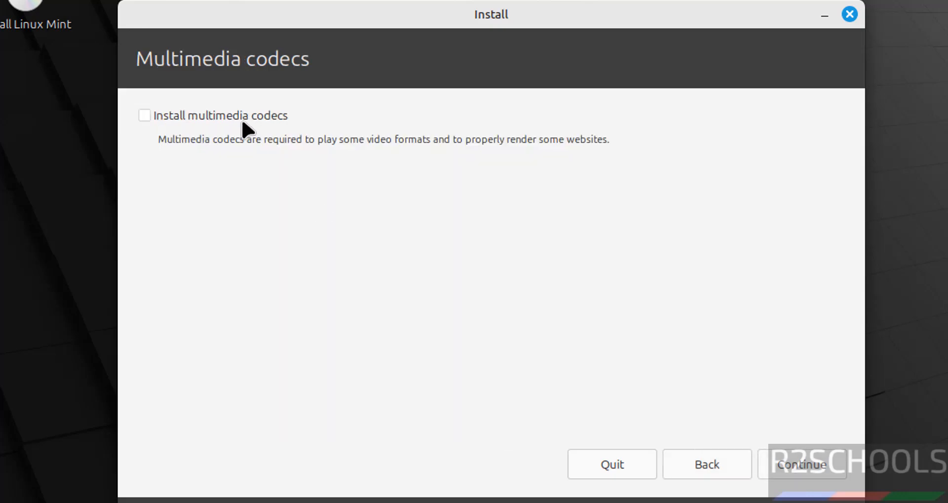
mouse_move(144, 127)
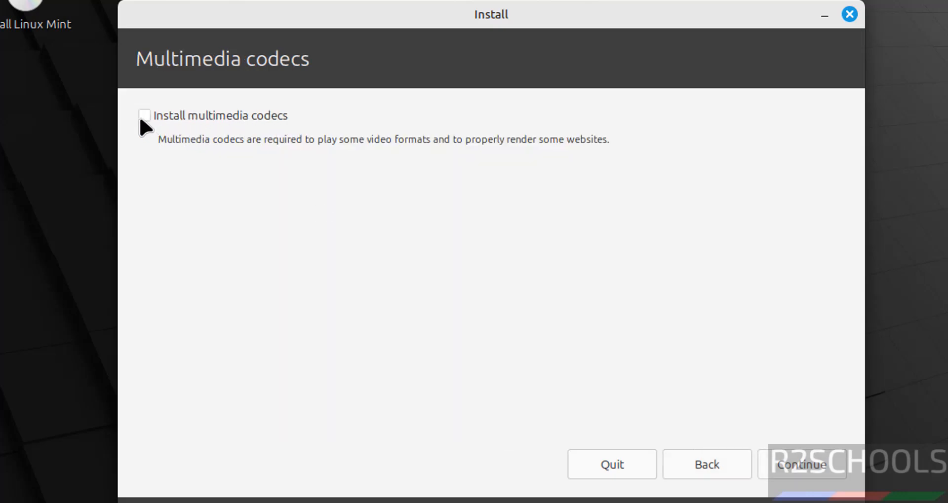
mouse_move(803, 466)
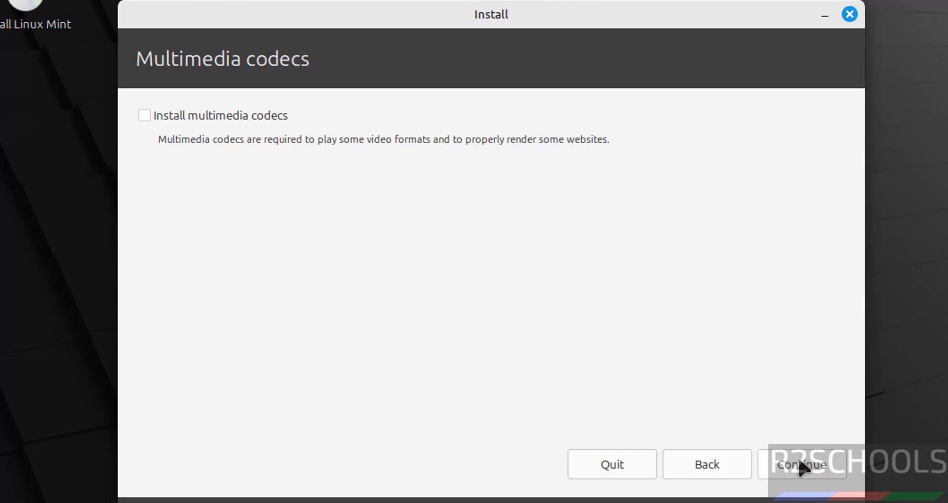
left_click(800, 464)
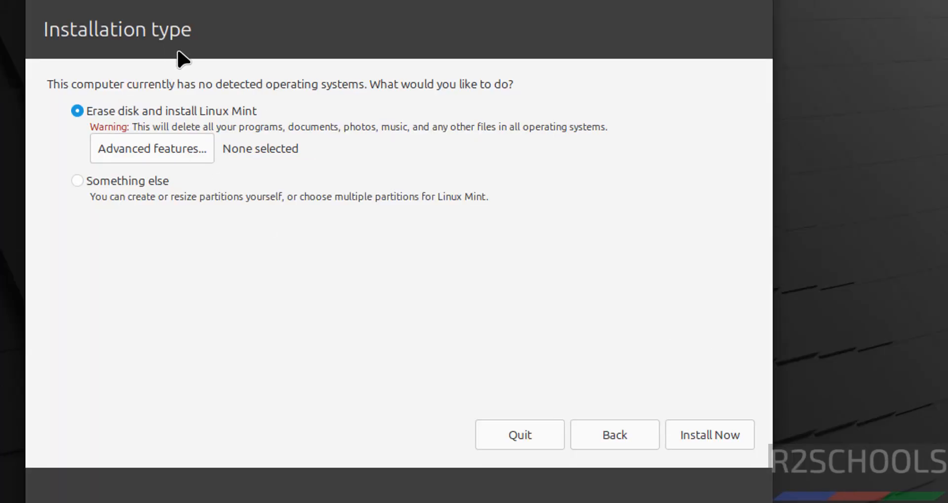
mouse_move(120, 117)
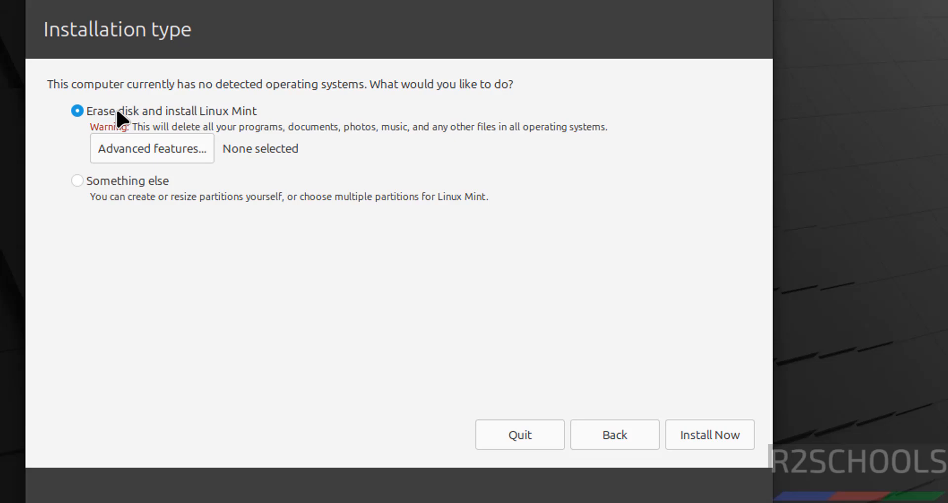
mouse_move(239, 125)
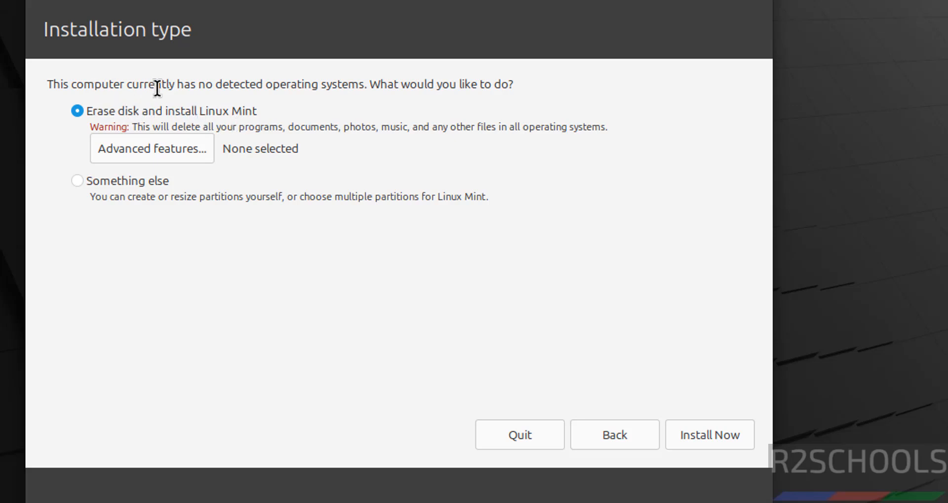
mouse_move(269, 107)
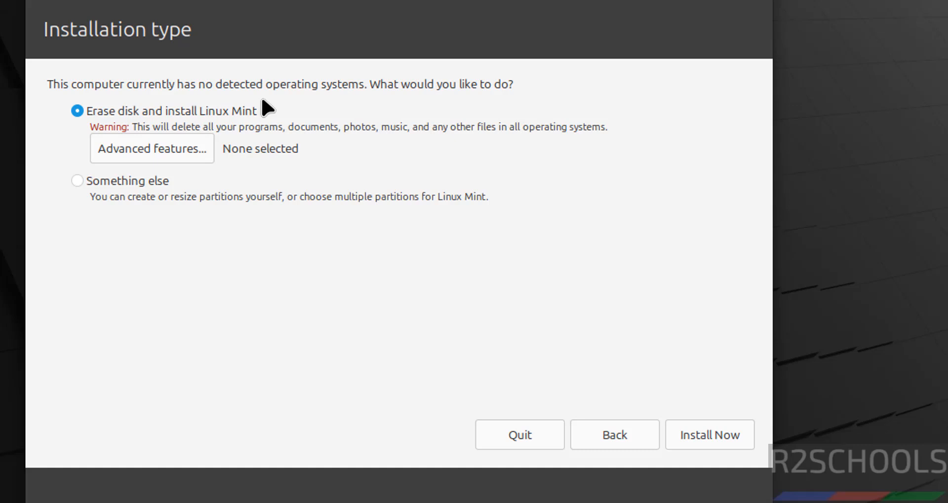
mouse_move(150, 112)
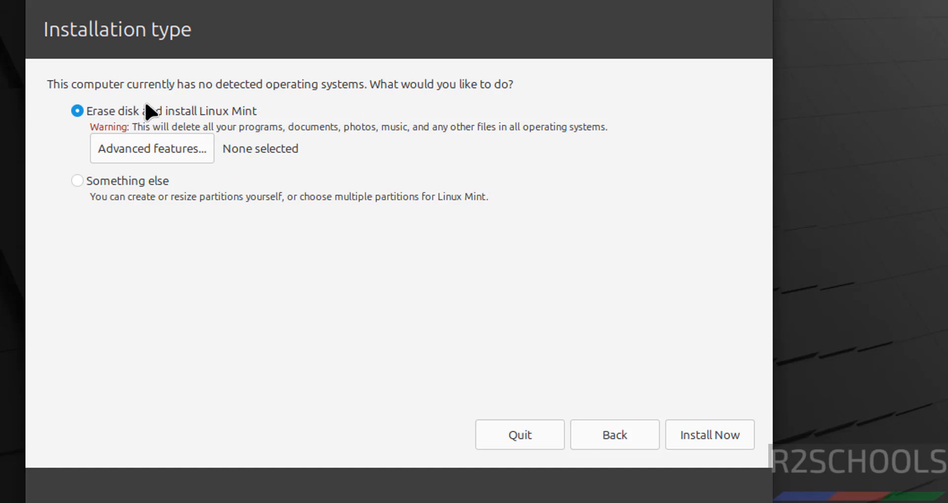
mouse_move(434, 247)
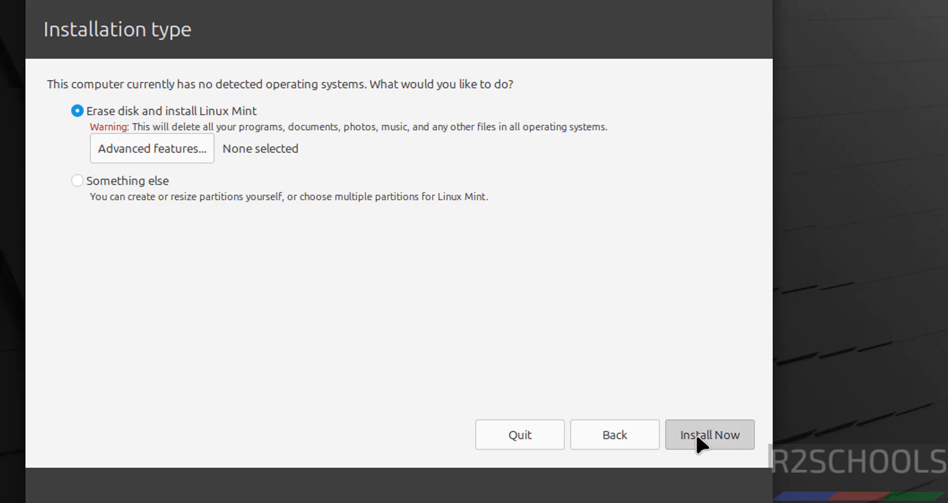
- Start the erase-disk install, then pick Kolkata on the time-zone map and continue
left_click(709, 434)
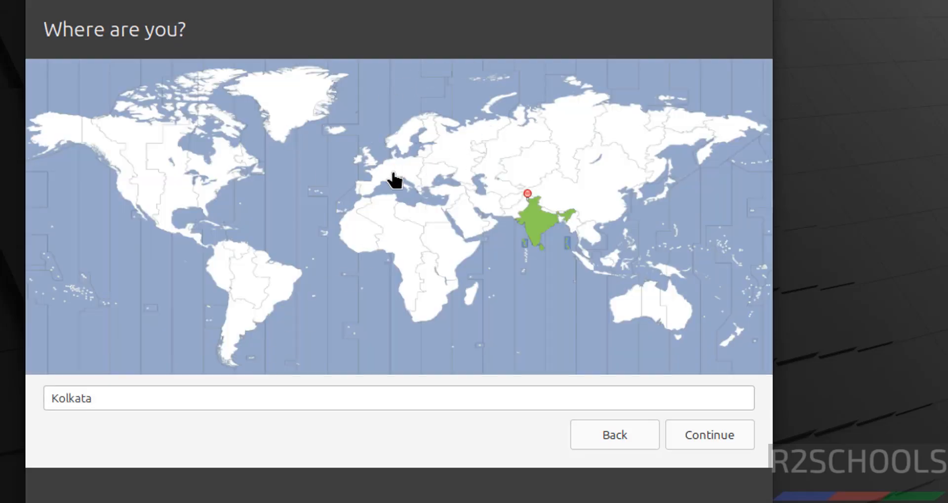
mouse_move(294, 286)
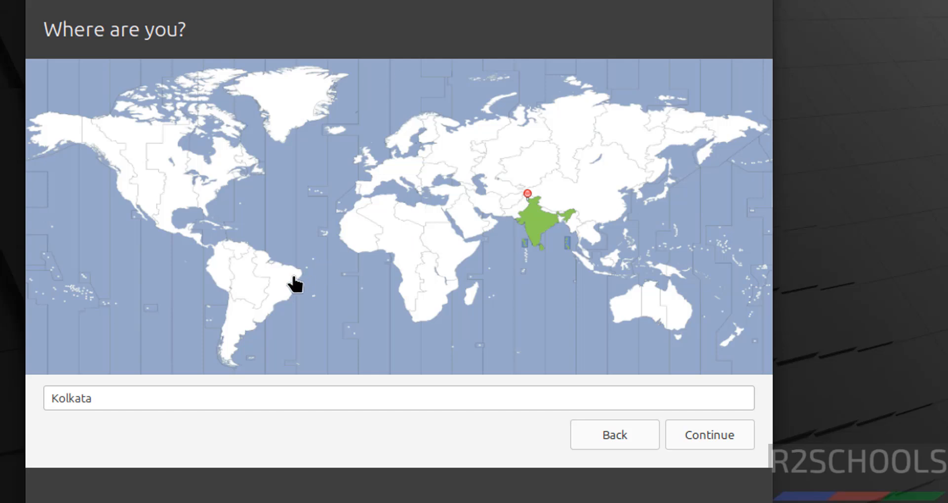
left_click(148, 168)
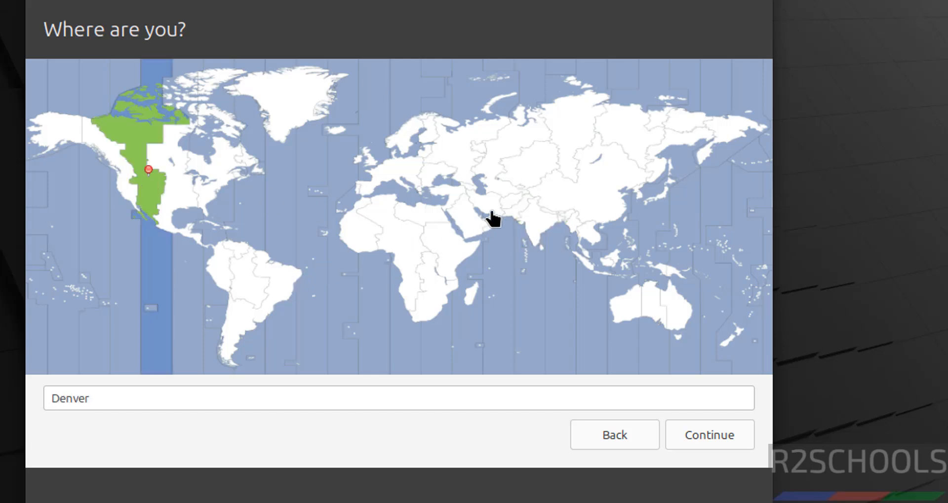
left_click(465, 209)
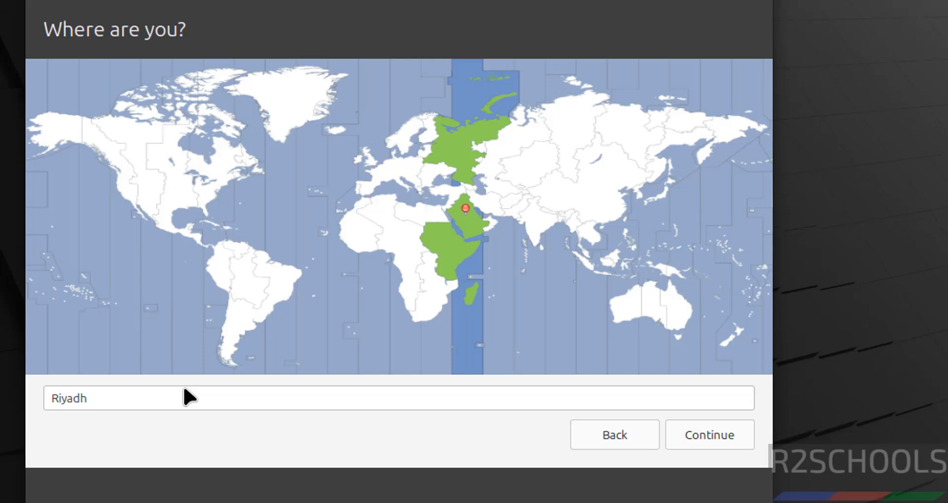
left_click(540, 221)
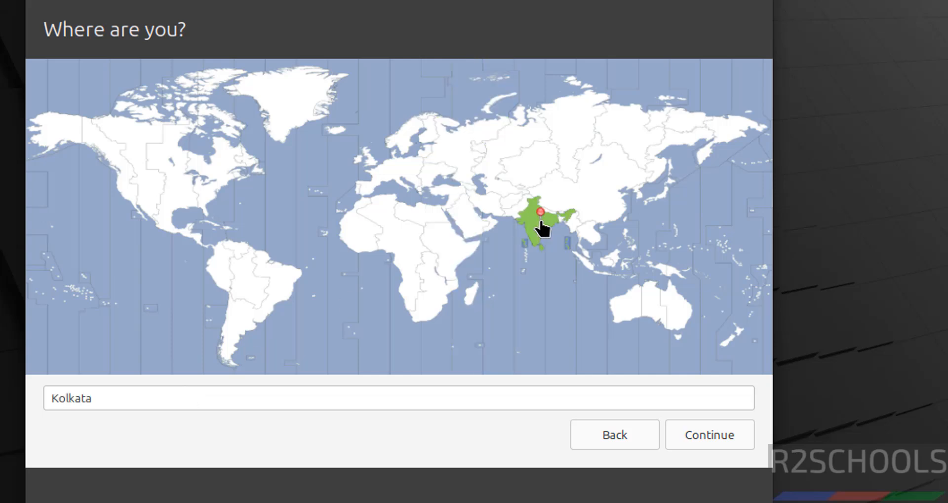
mouse_move(709, 442)
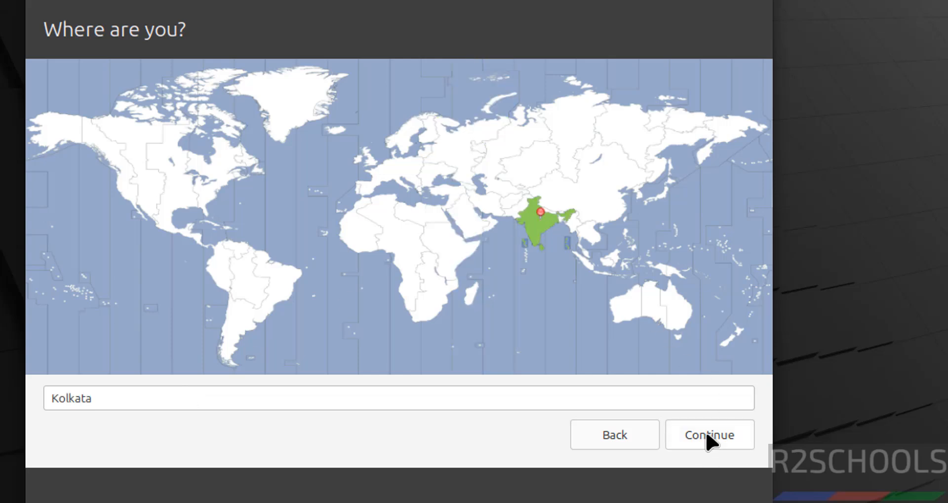
left_click(709, 434)
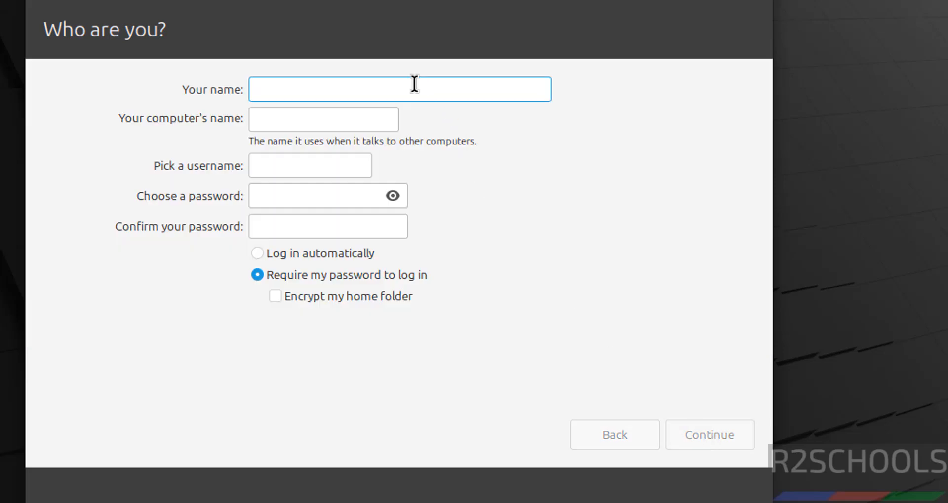
- Enter name r2schools, computer name lnxmnt221vm, and move to the password field
type("r2school")
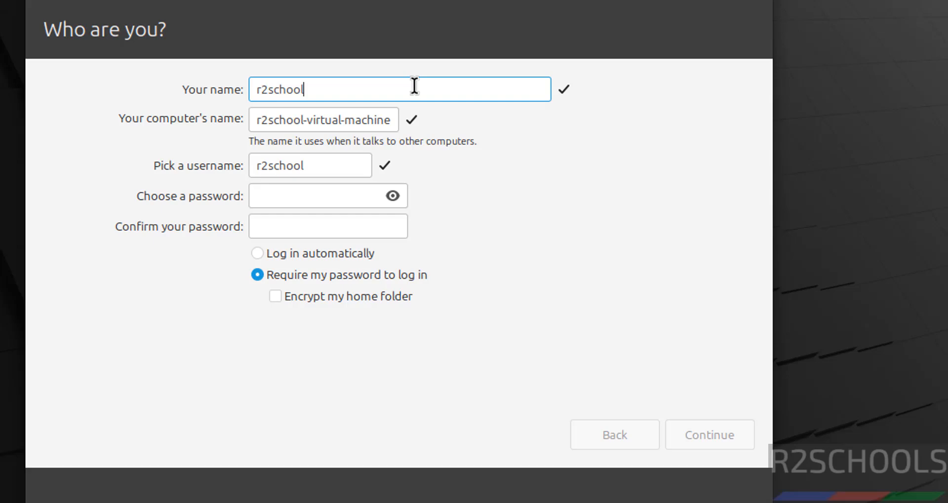
type("s")
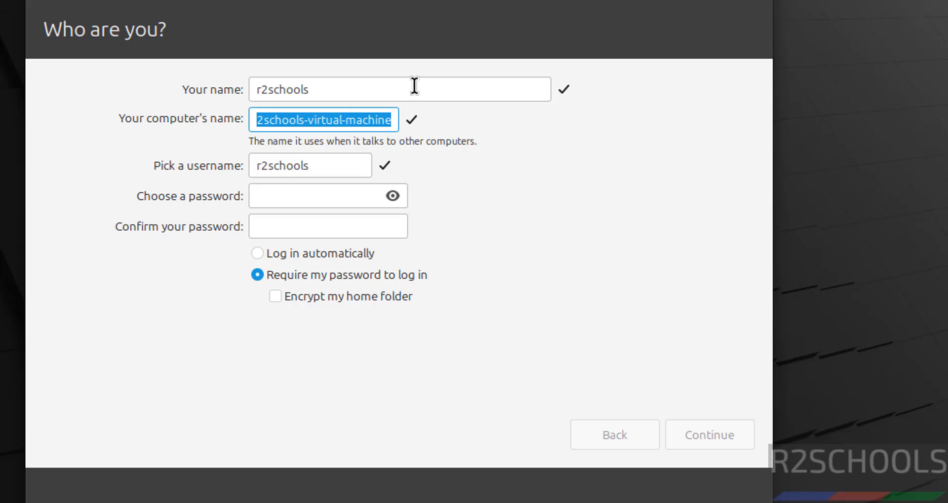
type("l")
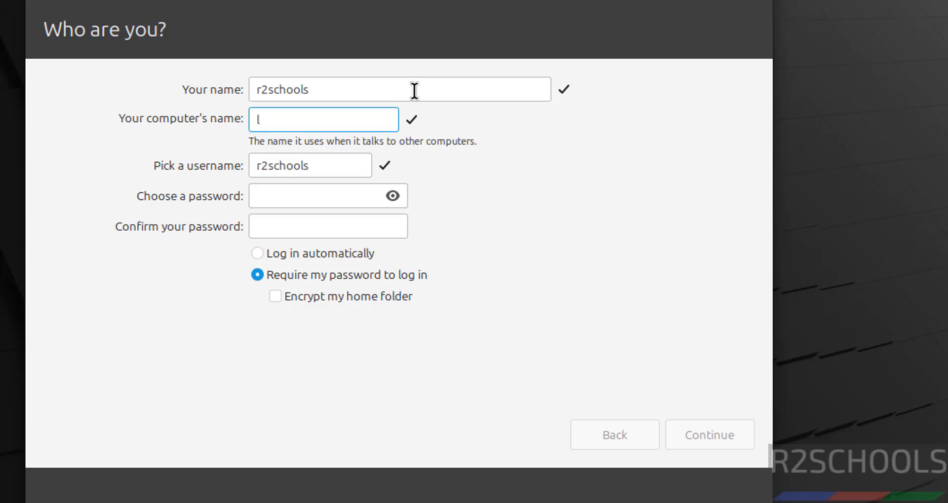
type("nxmnt")
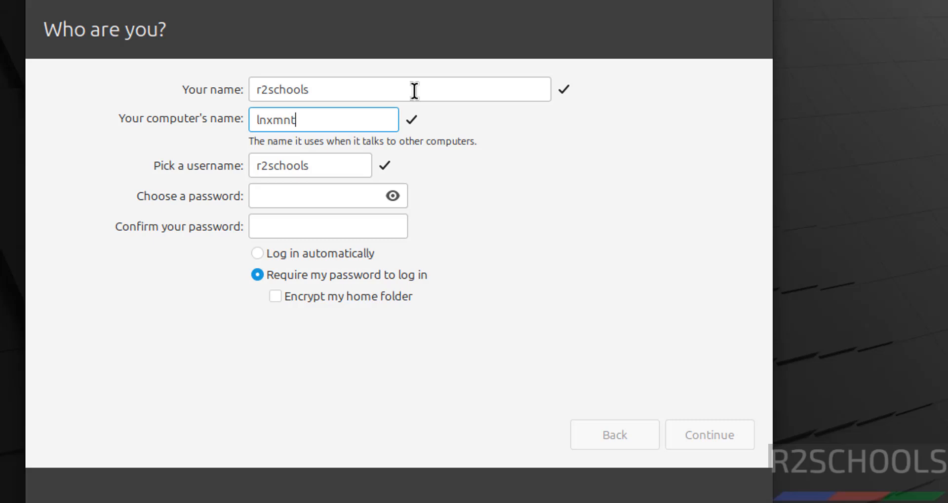
type("221vm")
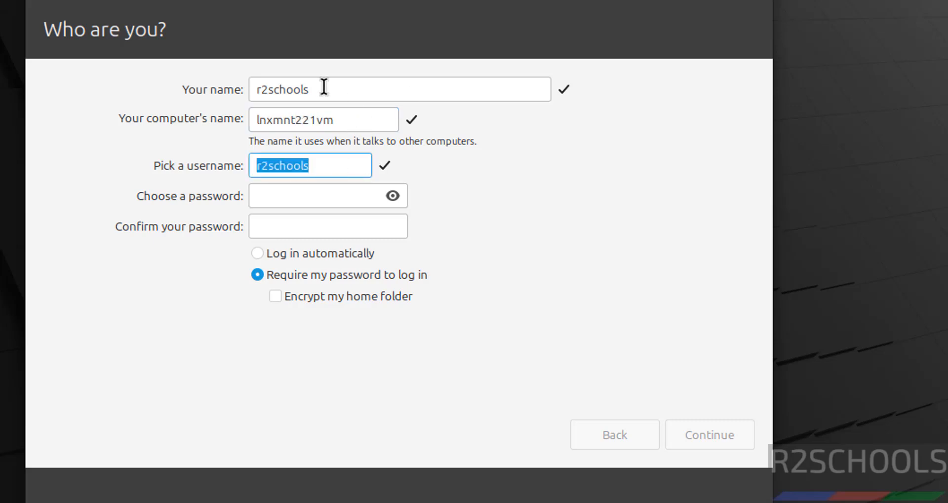
left_click(327, 196)
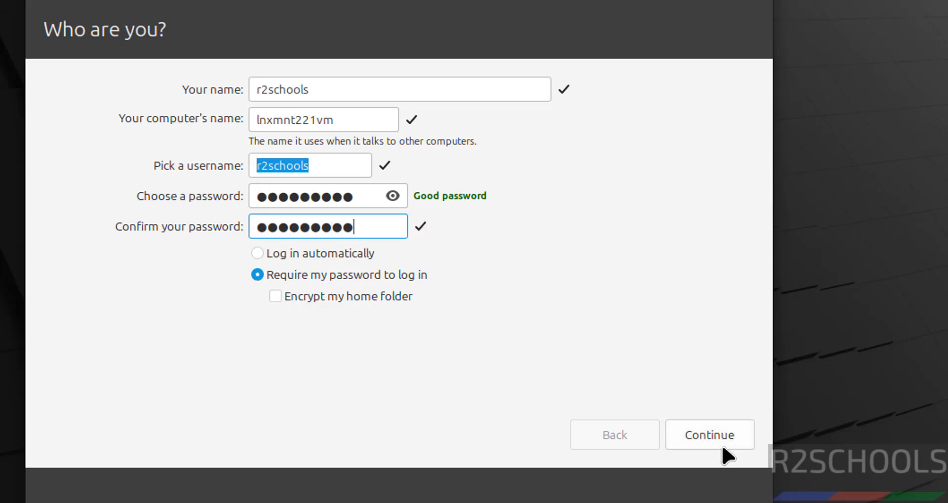
- Run the installation with these account details and choose Restart Now when it completes
left_click(708, 434)
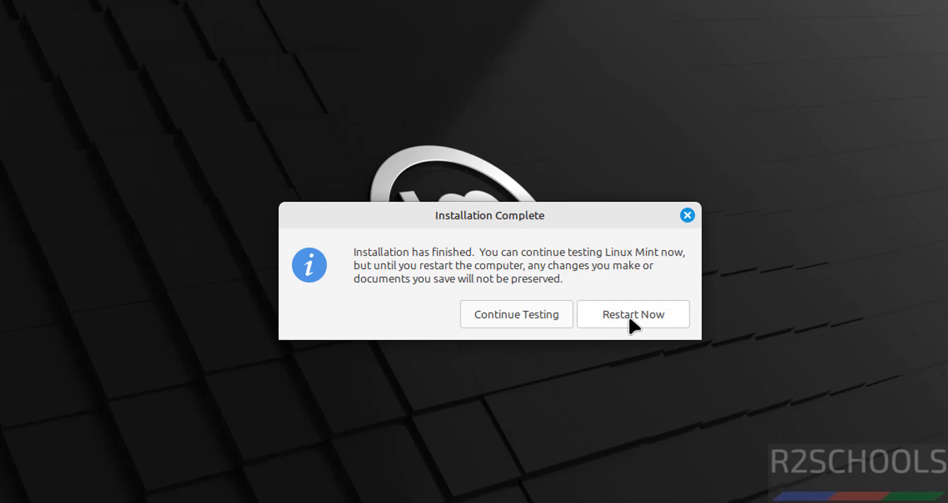
left_click(632, 314)
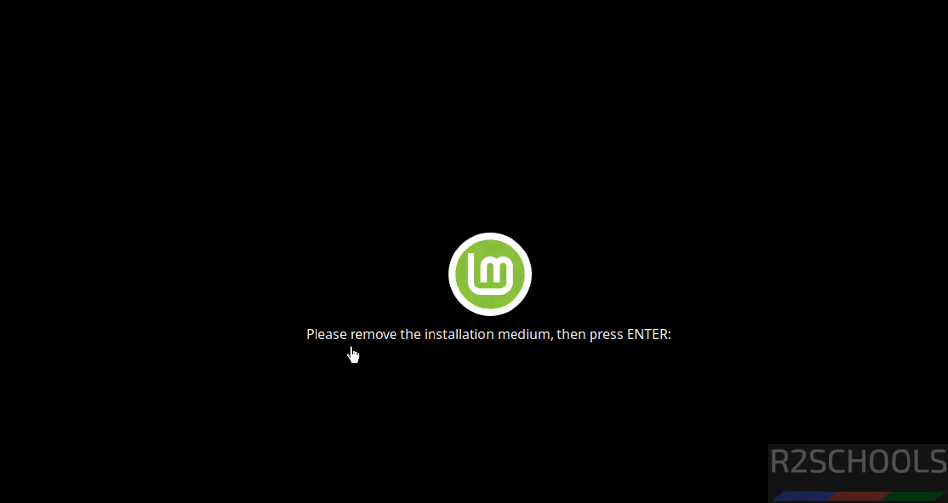
mouse_move(509, 365)
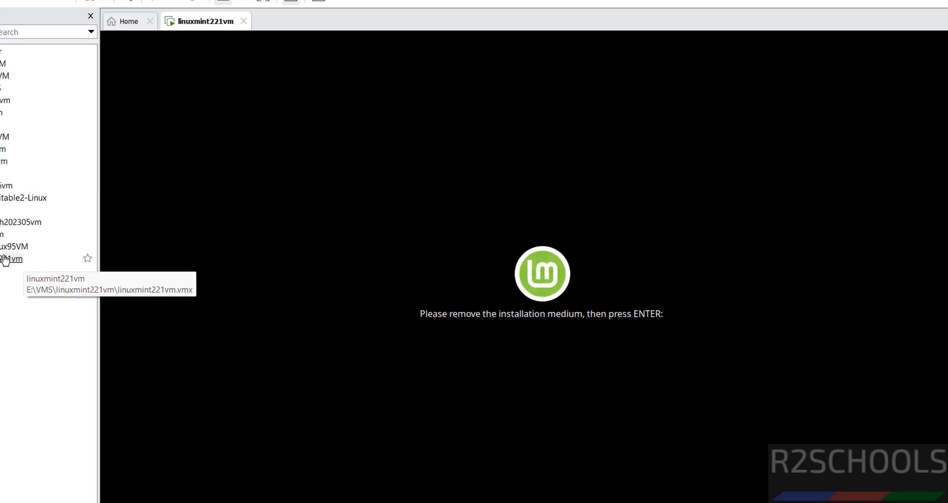
- In the VM's CD/DVD (SATA) settings, uncheck 'Connect at power on' for the ISO
right_click(12, 259)
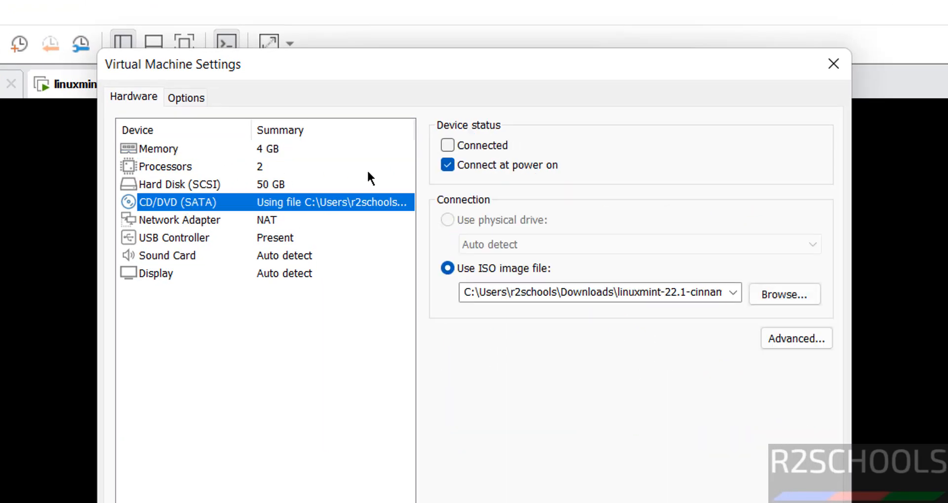
left_click(447, 165)
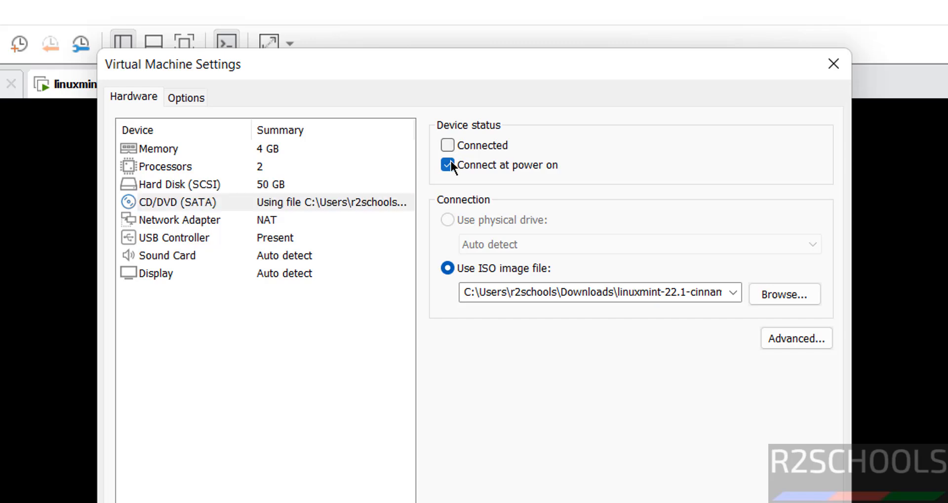
left_click(447, 164)
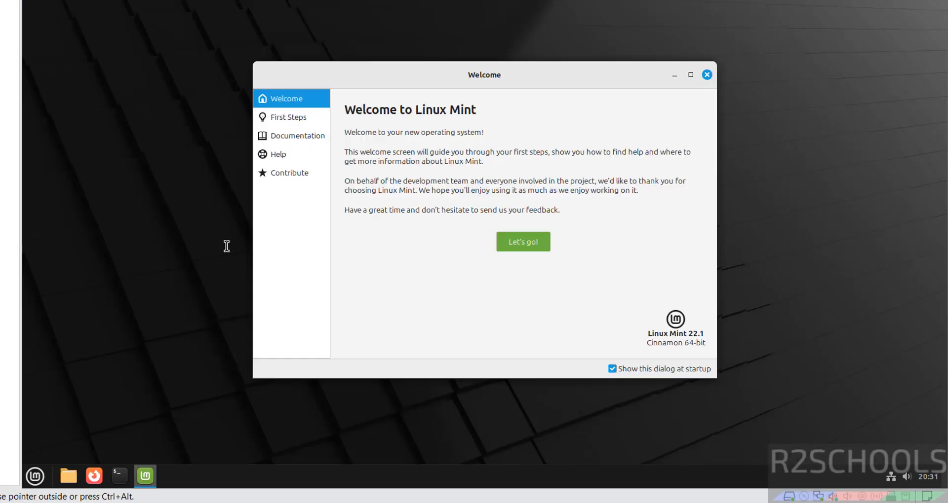
mouse_move(606, 354)
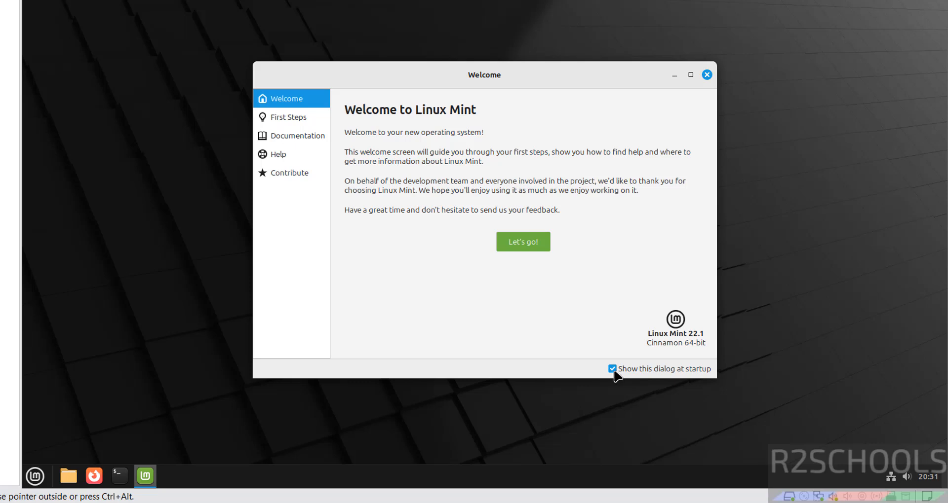
mouse_move(706, 70)
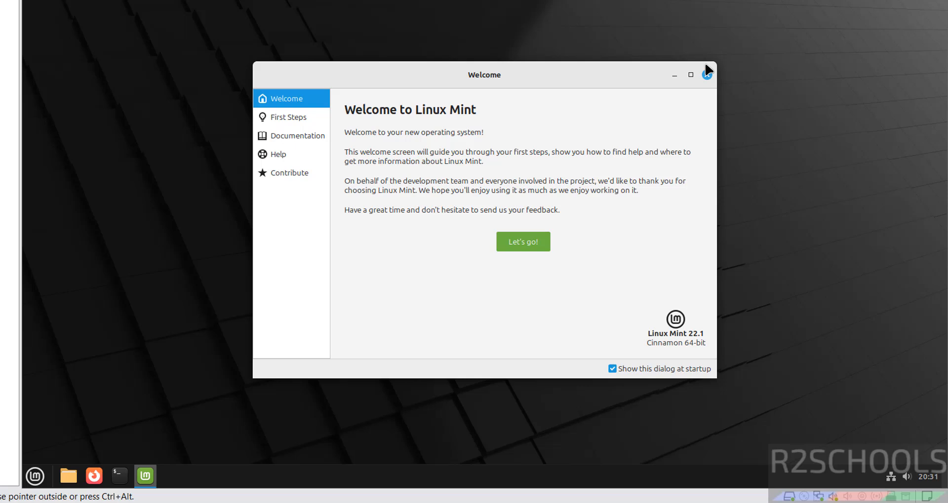
- Close the Welcome window and run 'more /etc/os-release' in a new Terminal to confirm Mint 22.1
left_click(706, 74)
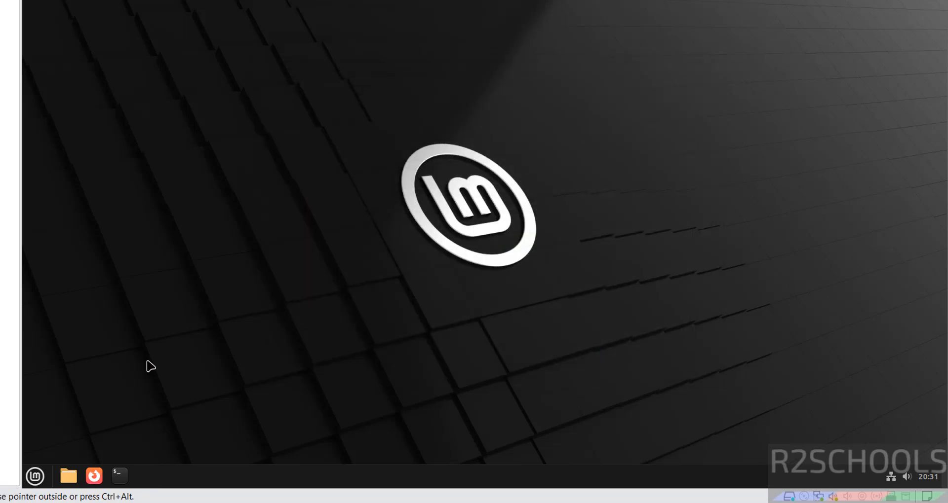
left_click(119, 476)
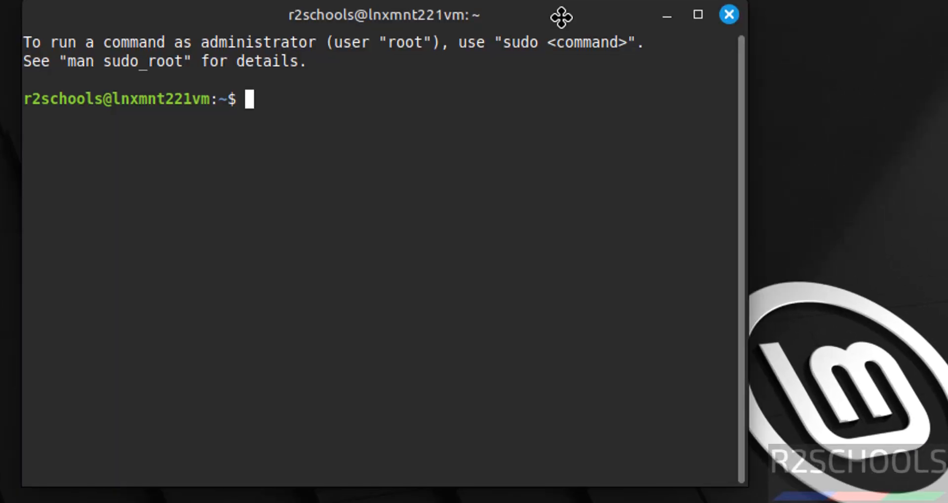
mouse_move(387, 213)
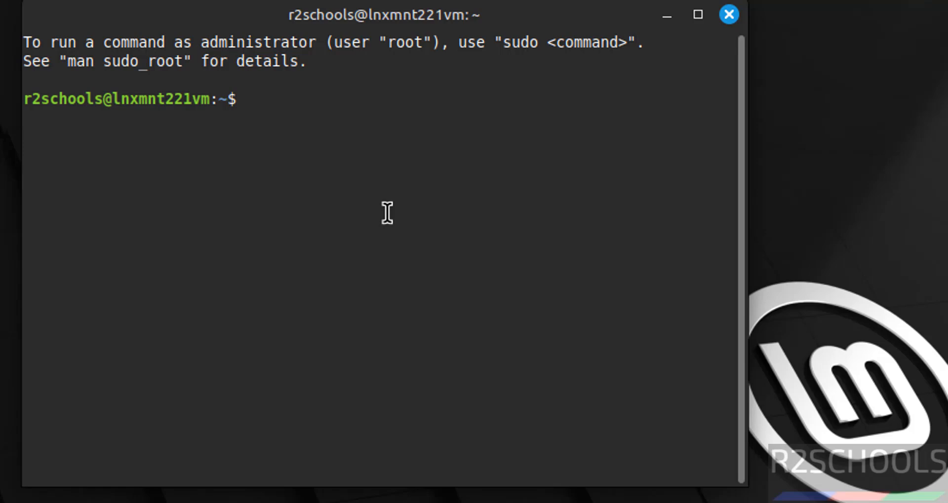
type("more")
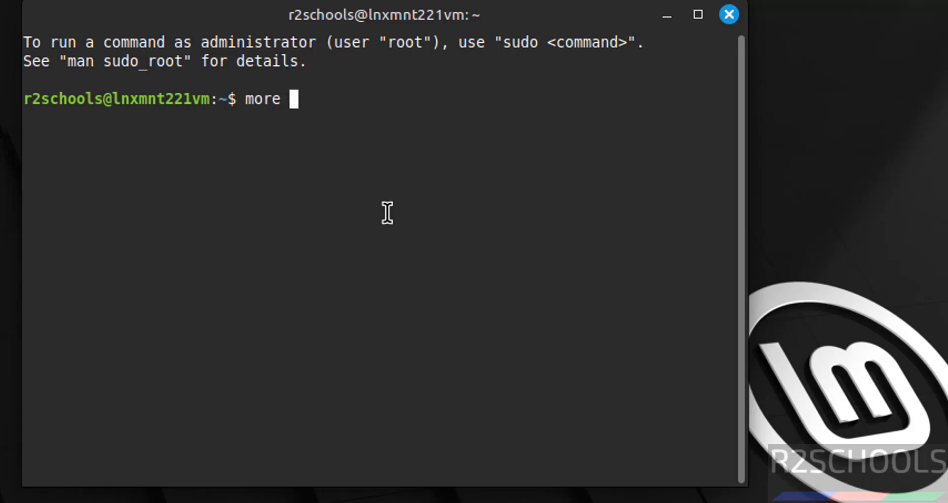
type("/etc/o")
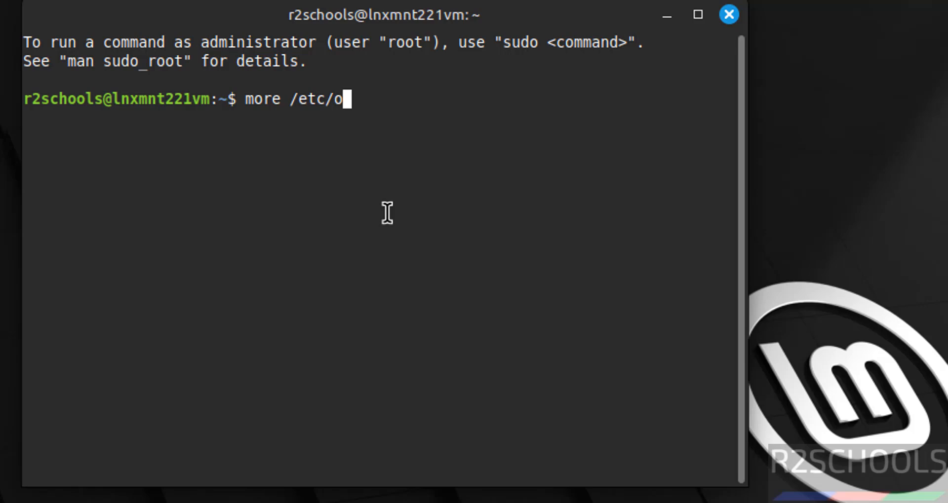
key("Return")
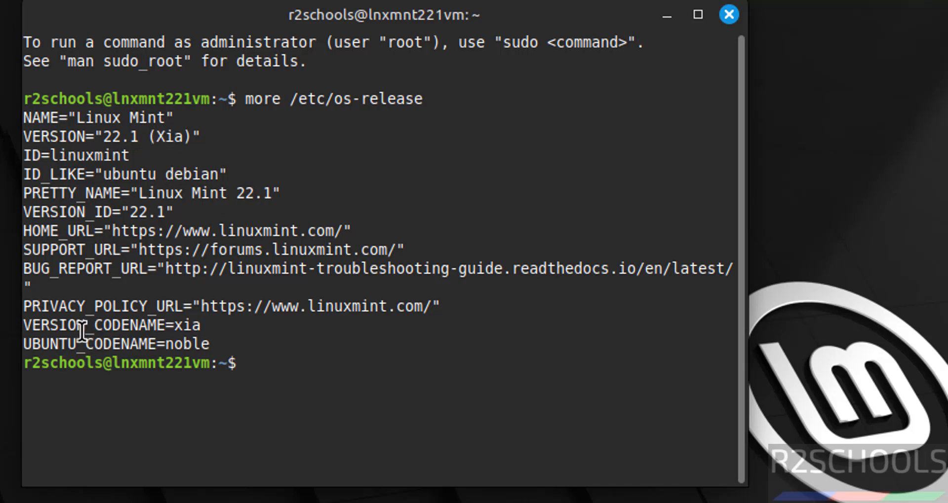
mouse_move(272, 359)
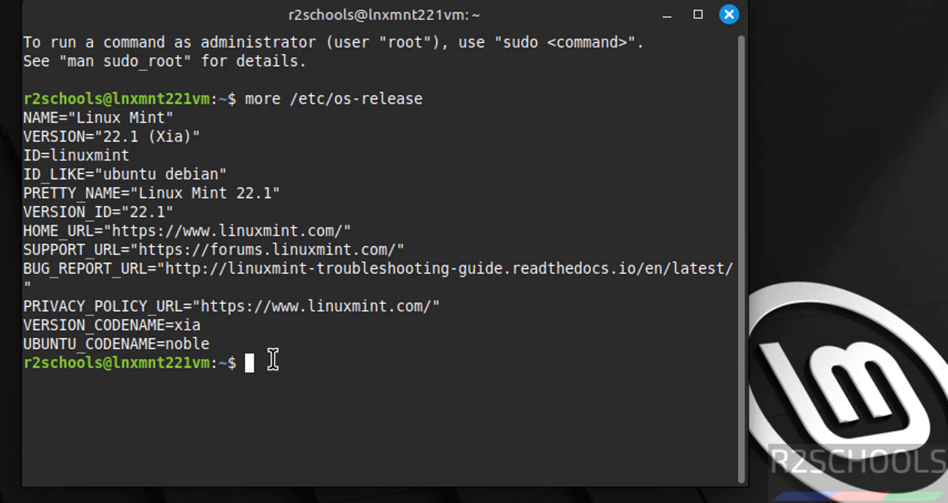
mouse_move(325, 361)
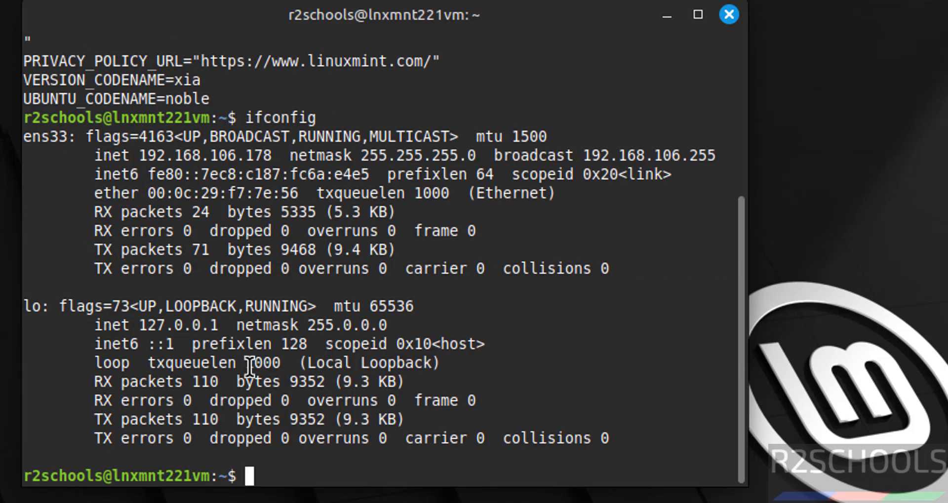
mouse_move(178, 193)
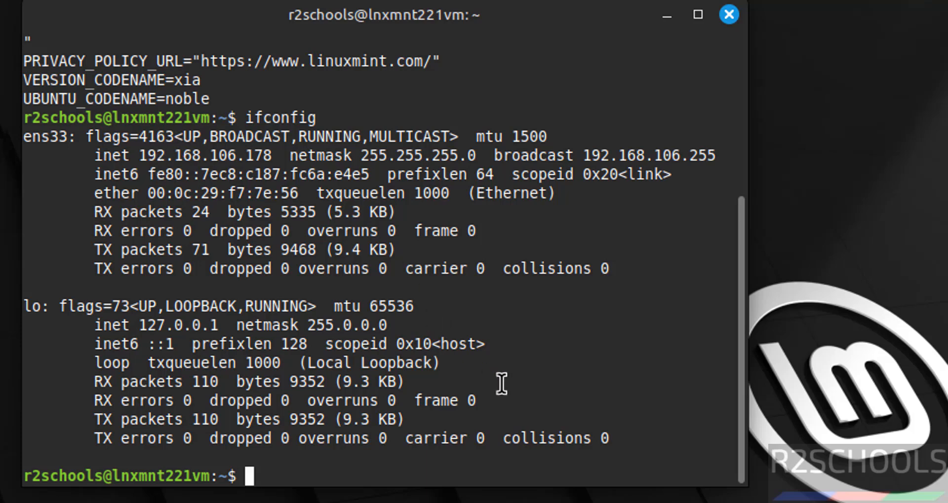
- Run 'sudo apt update && sudo apt upgrade', give the password and answer y for the 7 packages
type("sudo")
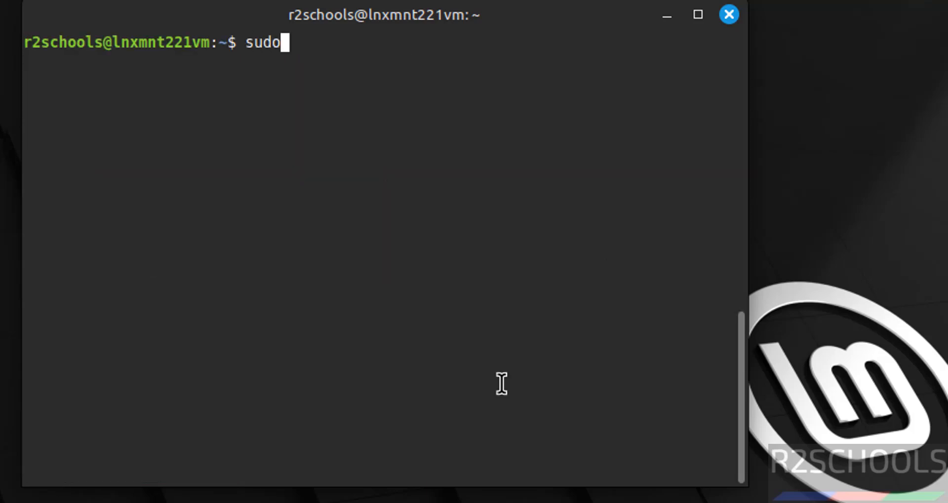
type("apt update")
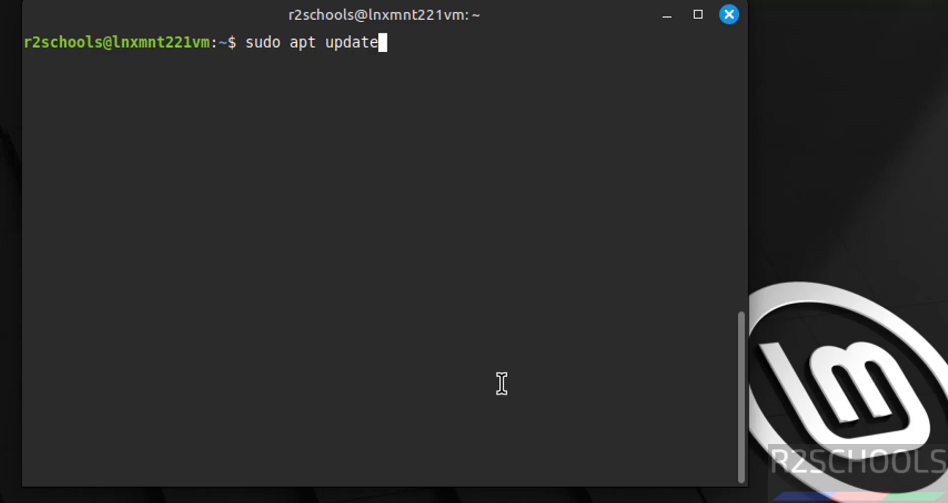
type("&&")
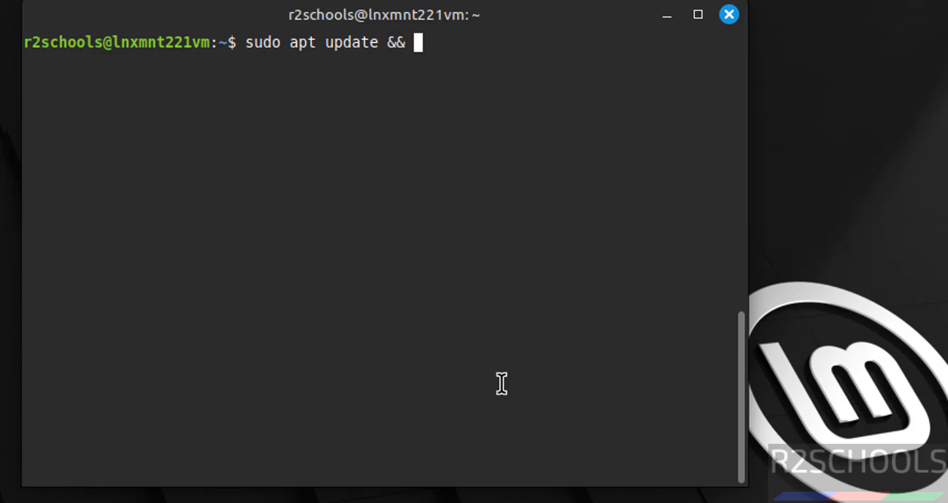
type("sudo apt upgrade")
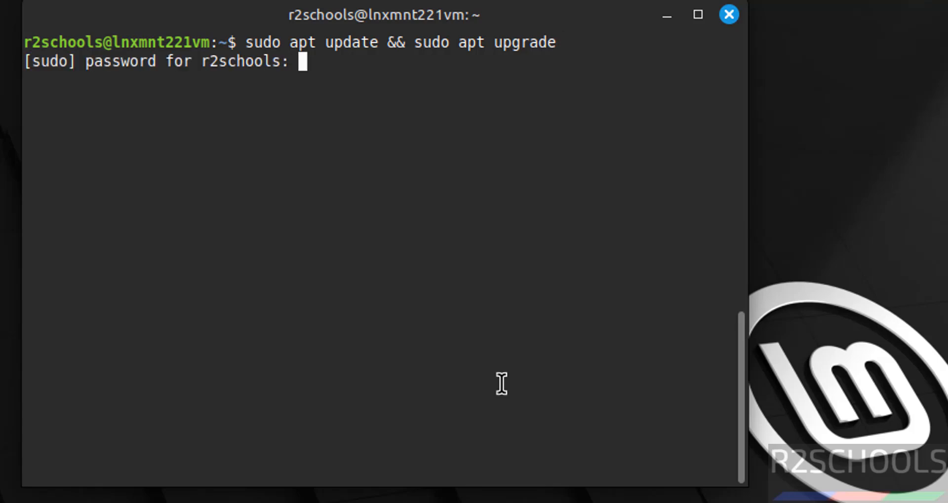
type("password")
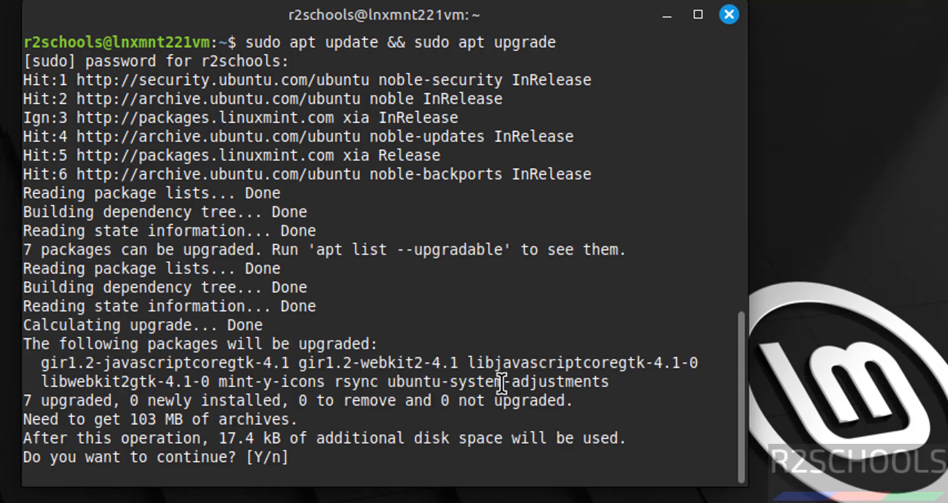
type("y")
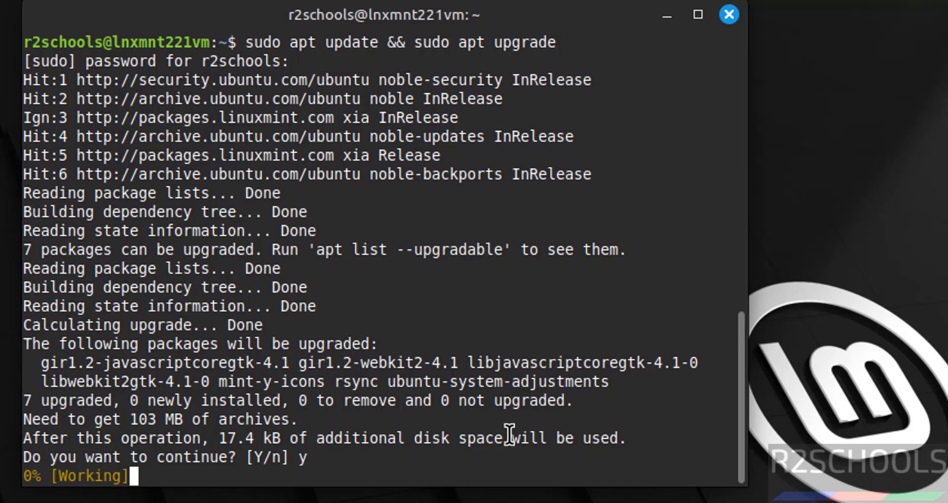